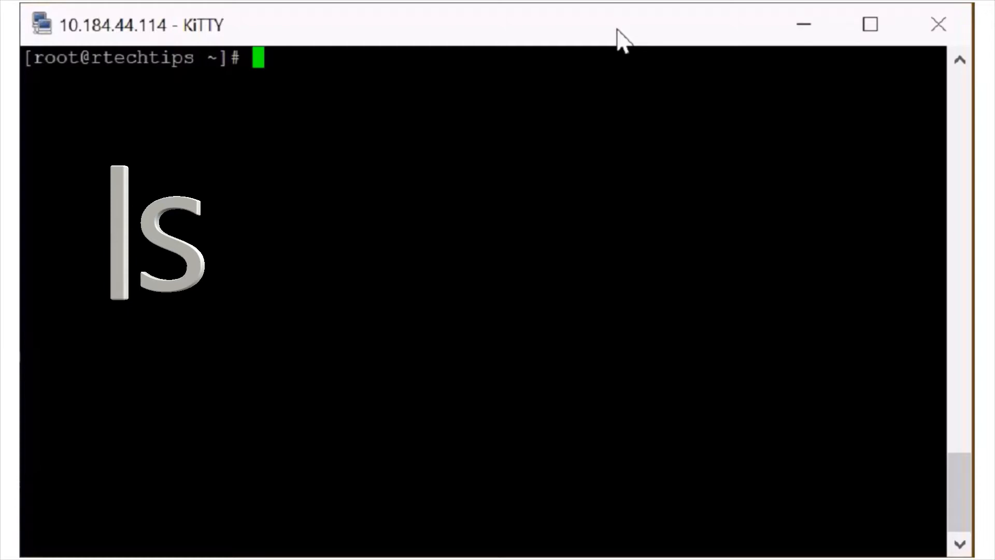
List the home directory, then change into the /rtechtips directory
type("ls")
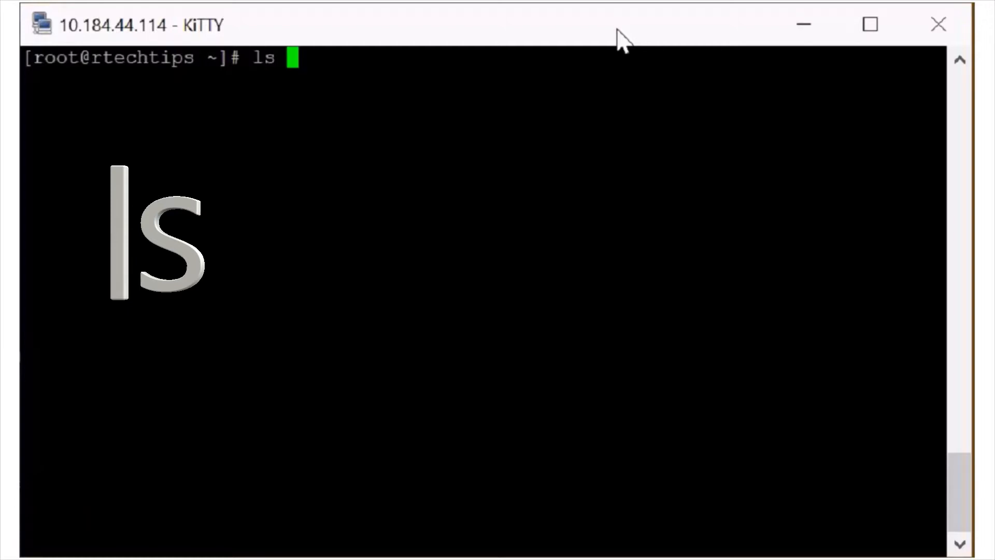
key("Return")
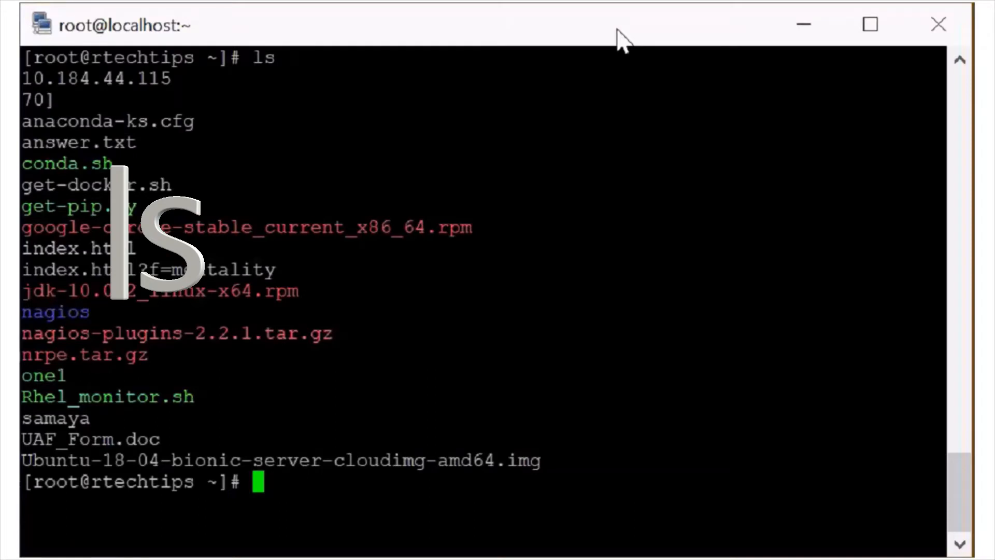
type("c")
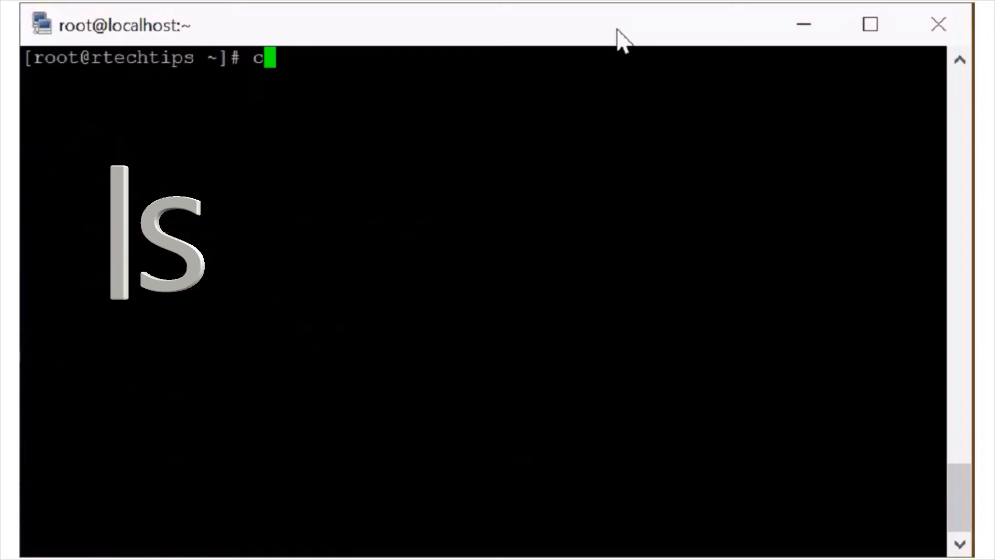
type("d /rt")
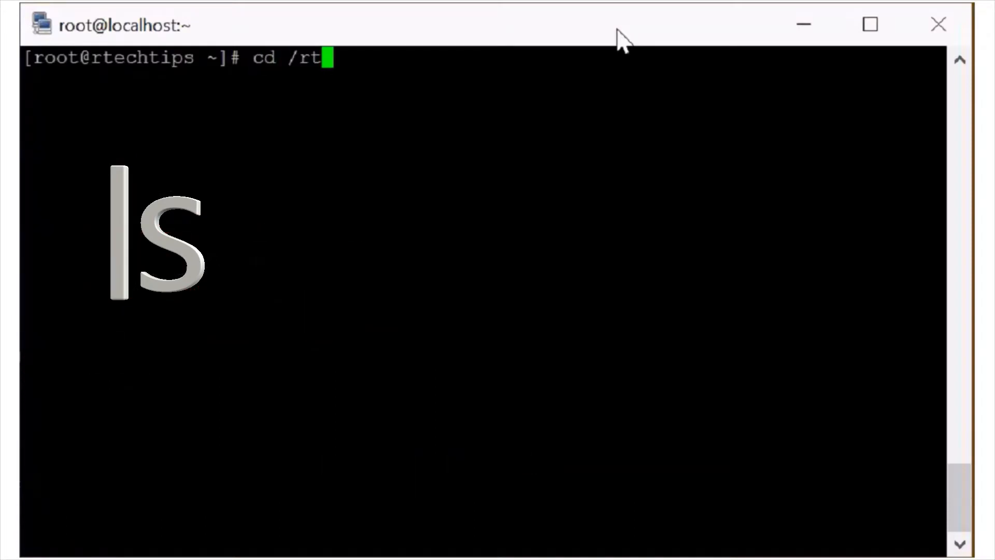
type("ls")
key("Return")
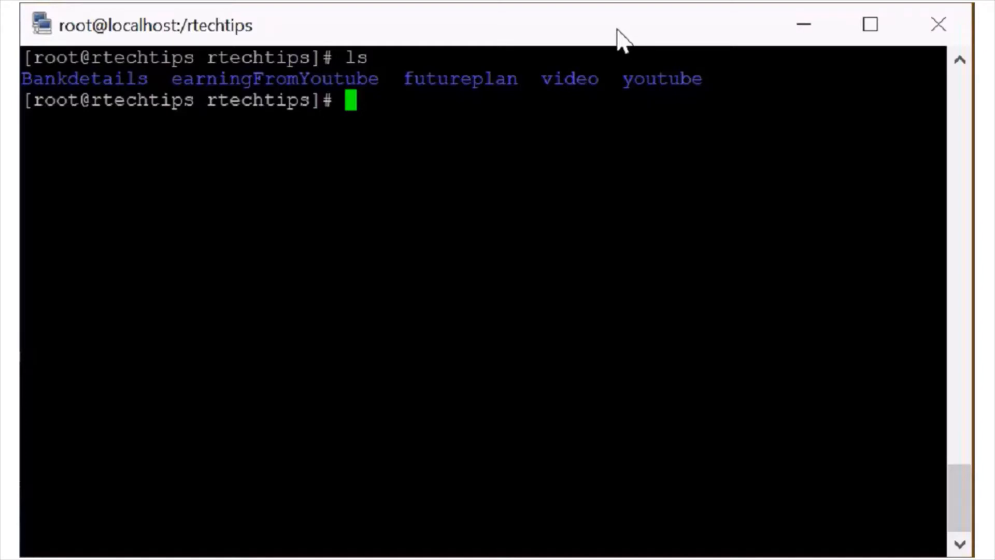
Create empty files one, two and three with touch, then clear the screen
type("touch")
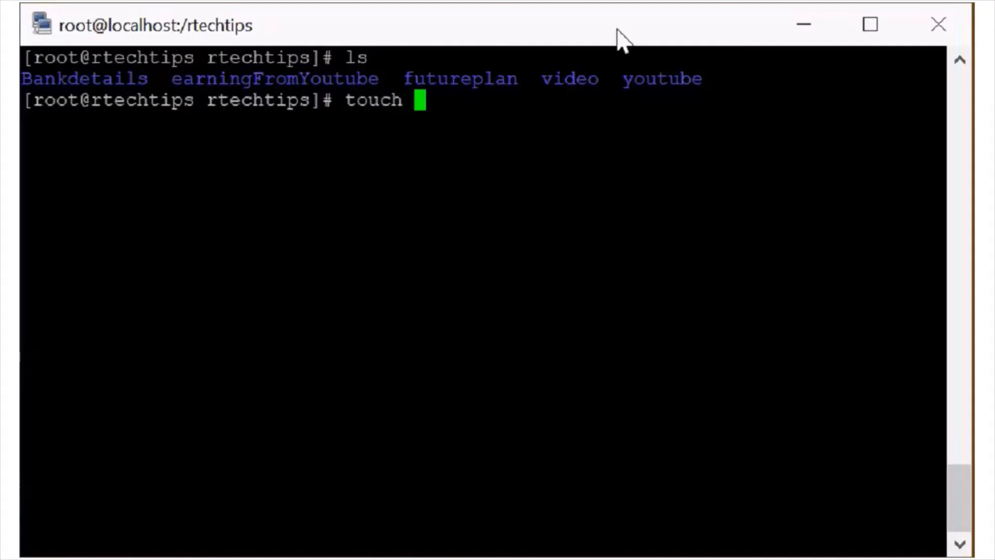
type("one")
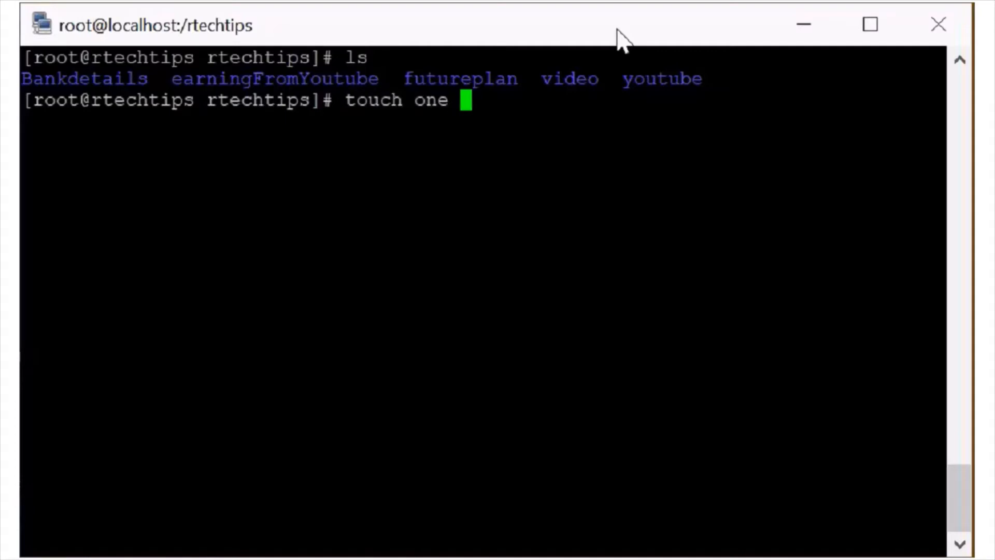
type("two trh")
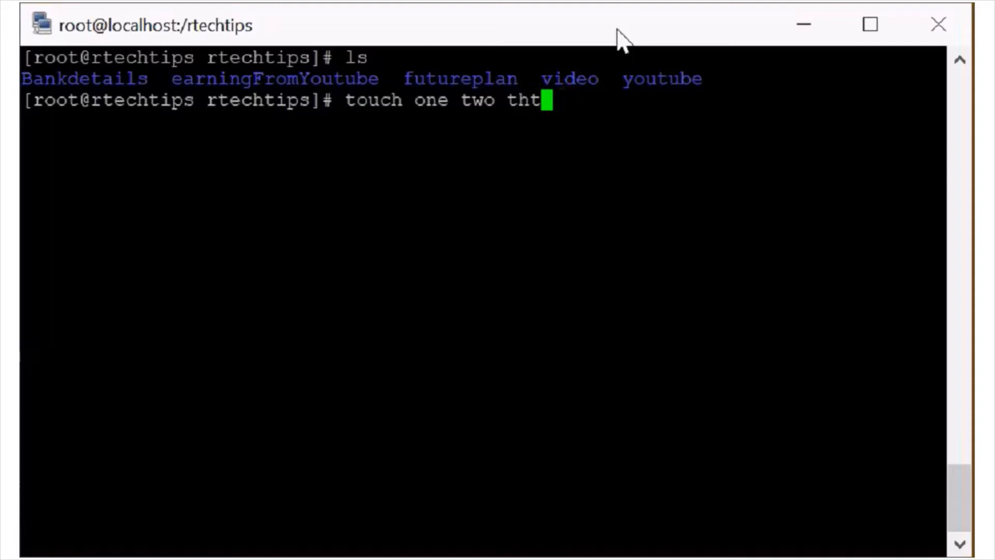
type("ree")
key("Return")
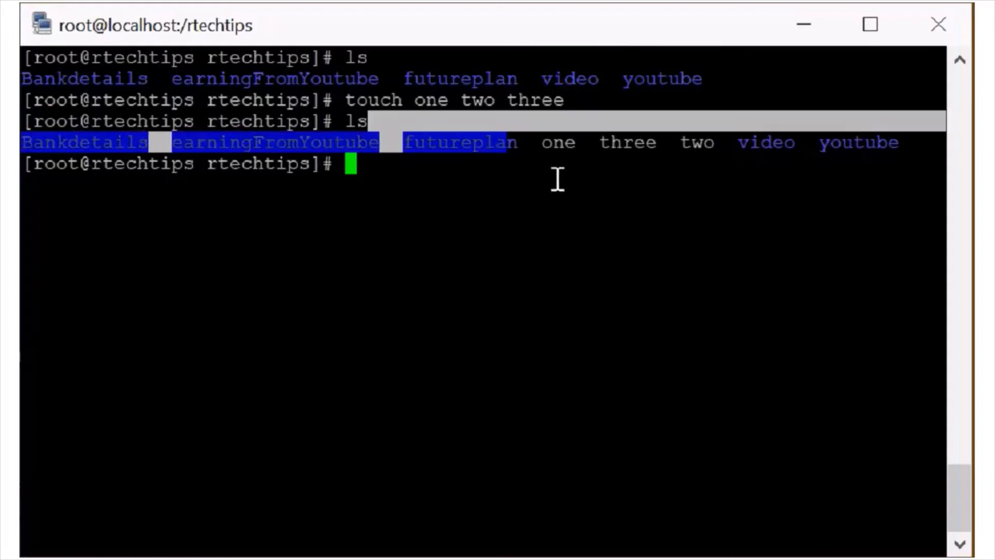
key("ctrl+l")
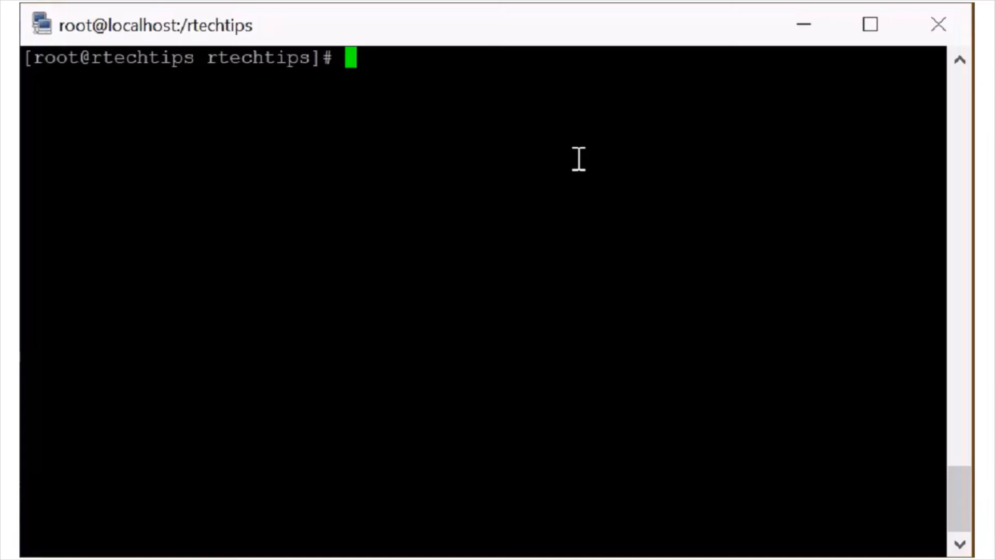
Show the ls version (GNU coreutils 8.22), then list /rtechtips again
type("ls")
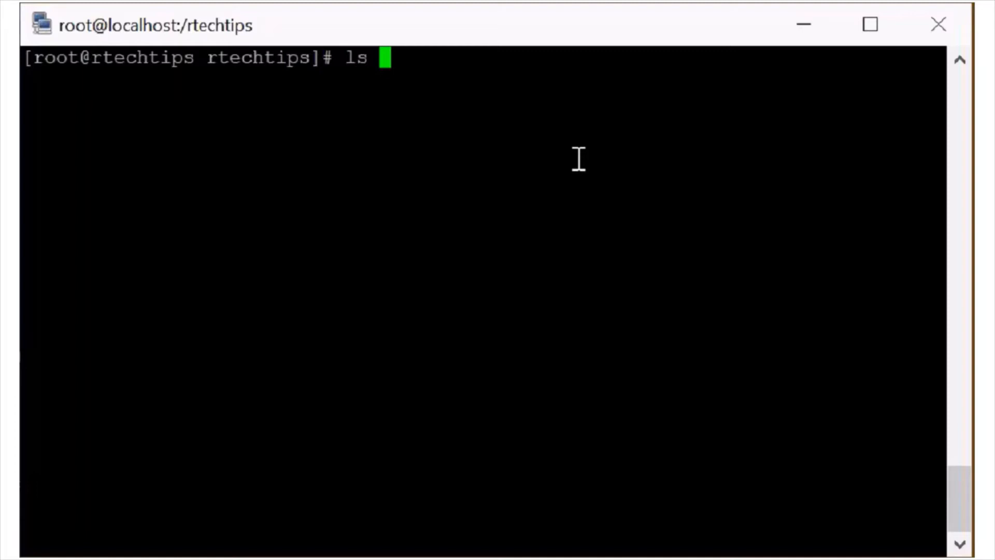
type("--ver")
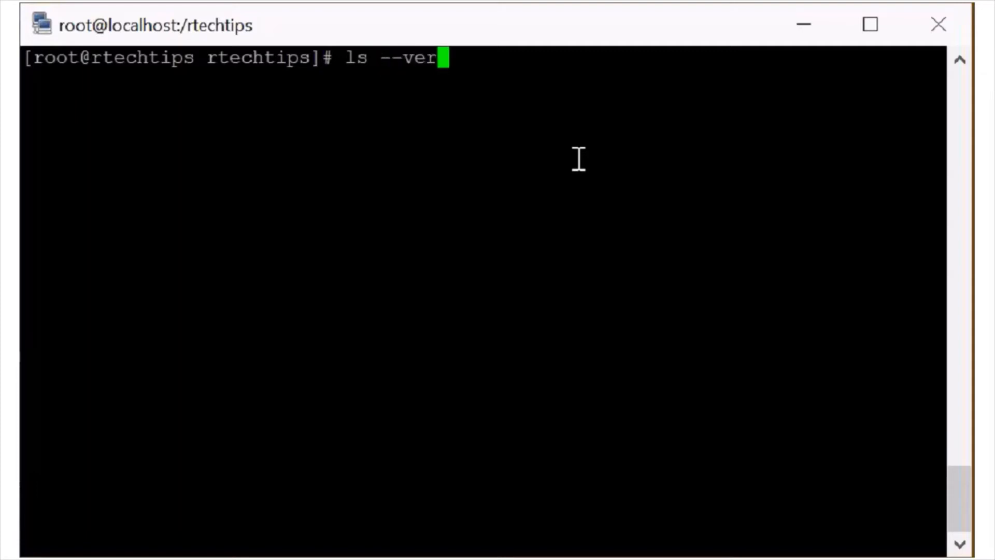
key("Return")
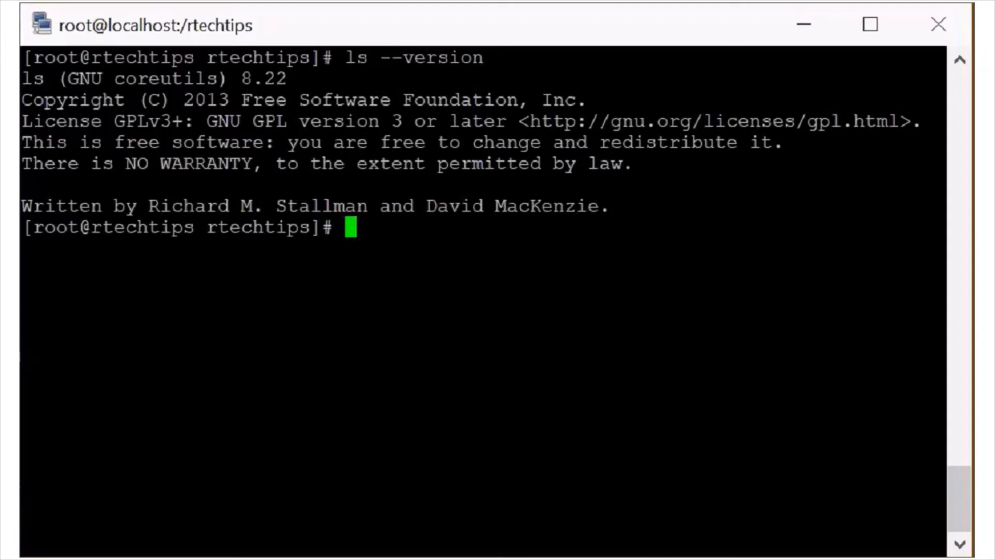
mouse_move(349, 99)
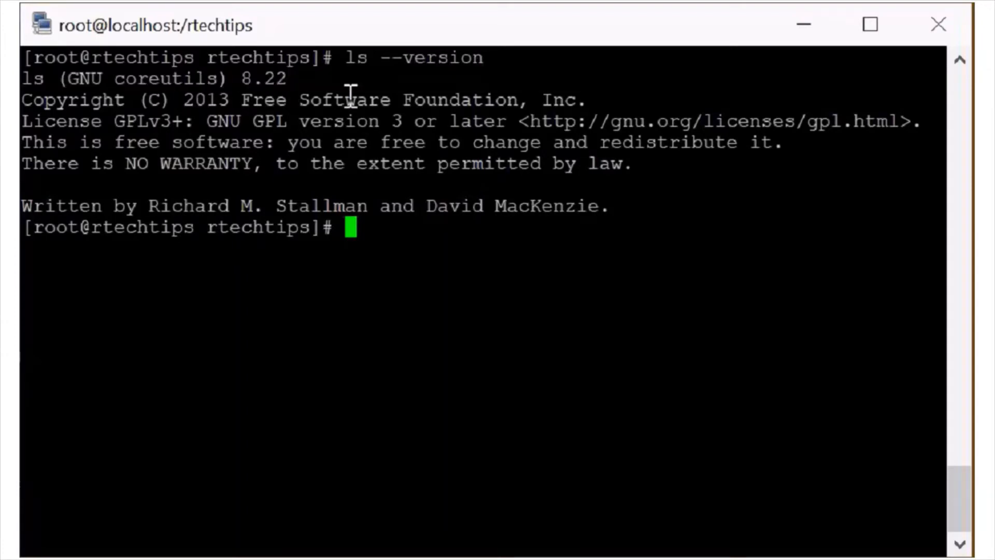
mouse_move(481, 219)
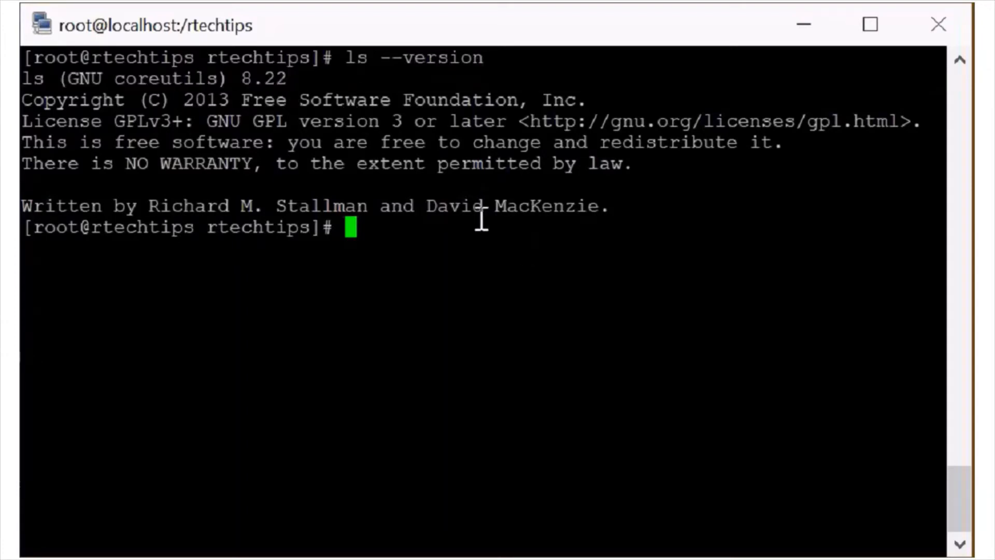
type("ls")
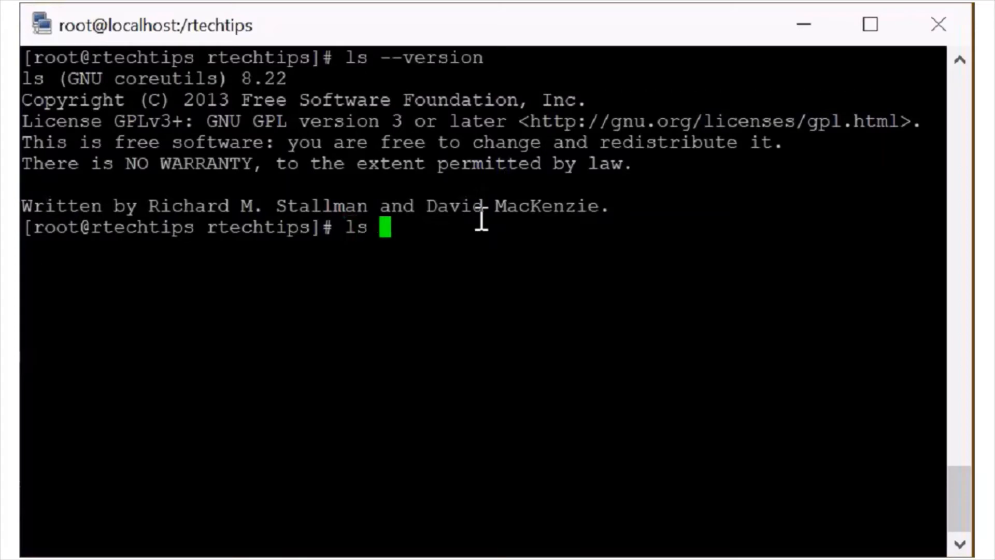
key("Return")
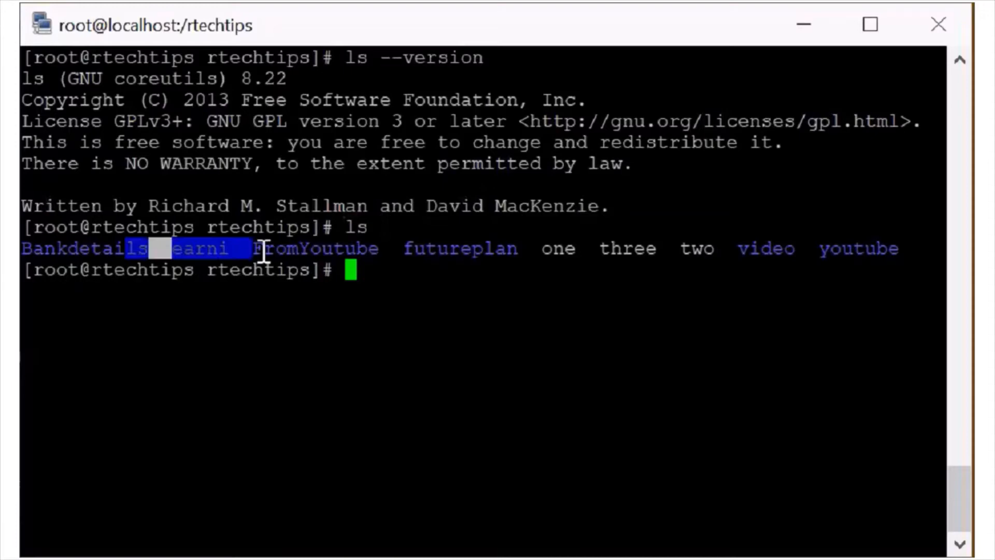
mouse_move(601, 307)
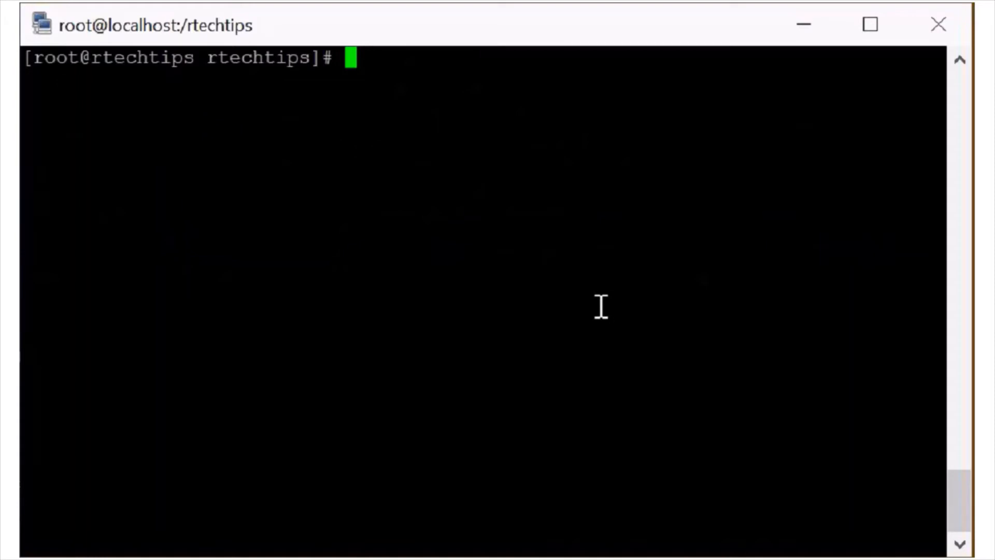
List /rtechtips in long format using ls -l and the ll alias
type("ls")
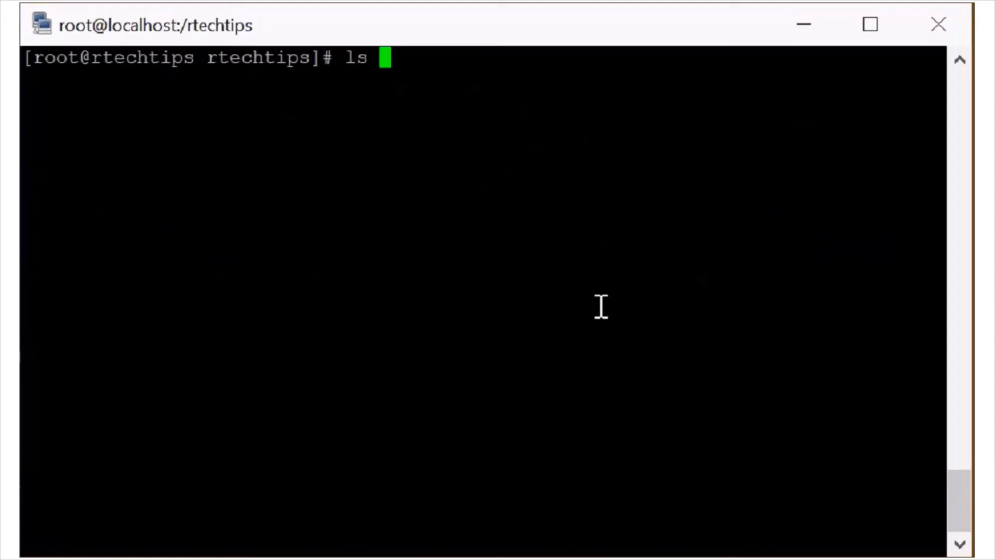
type("-l")
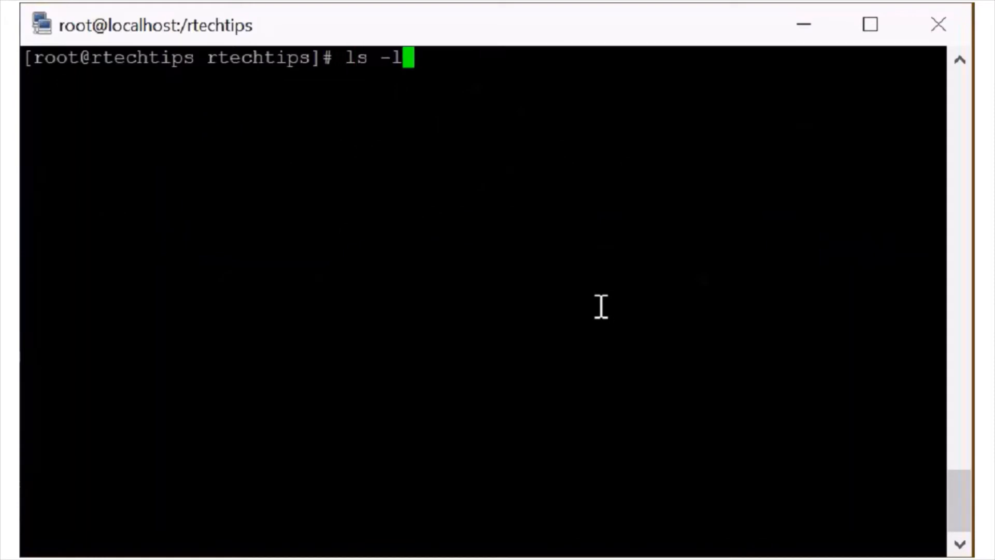
key("Return")
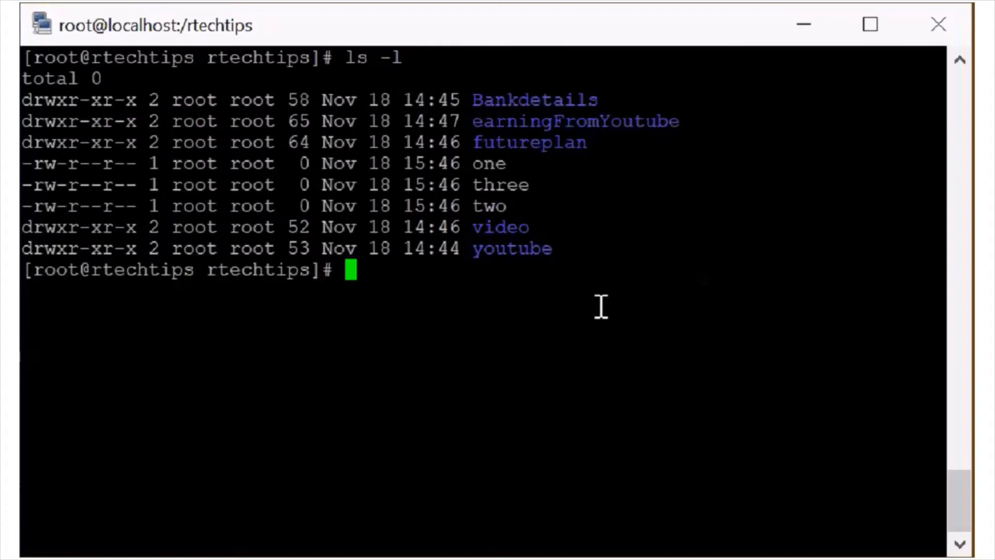
type("ll")
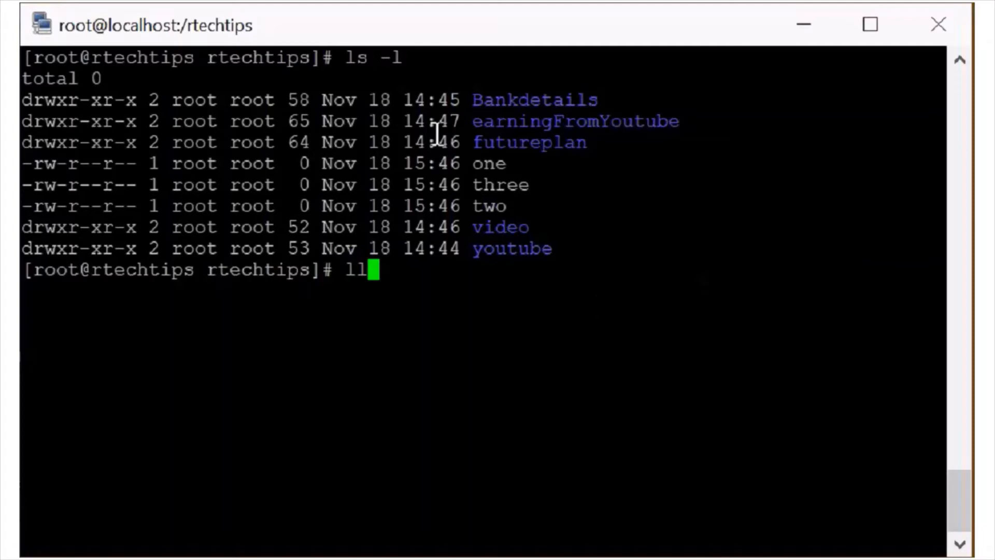
key("Return")
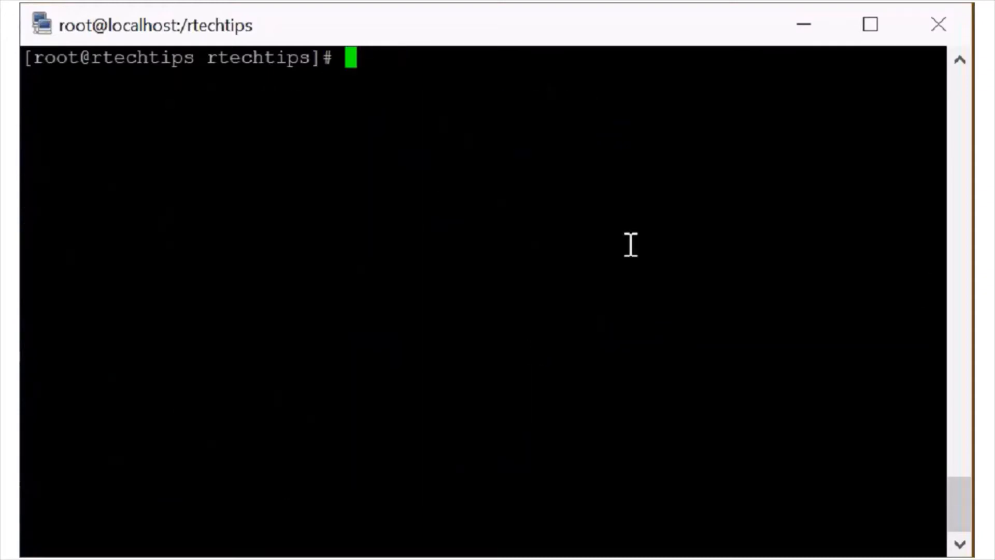
mouse_move(468, 266)
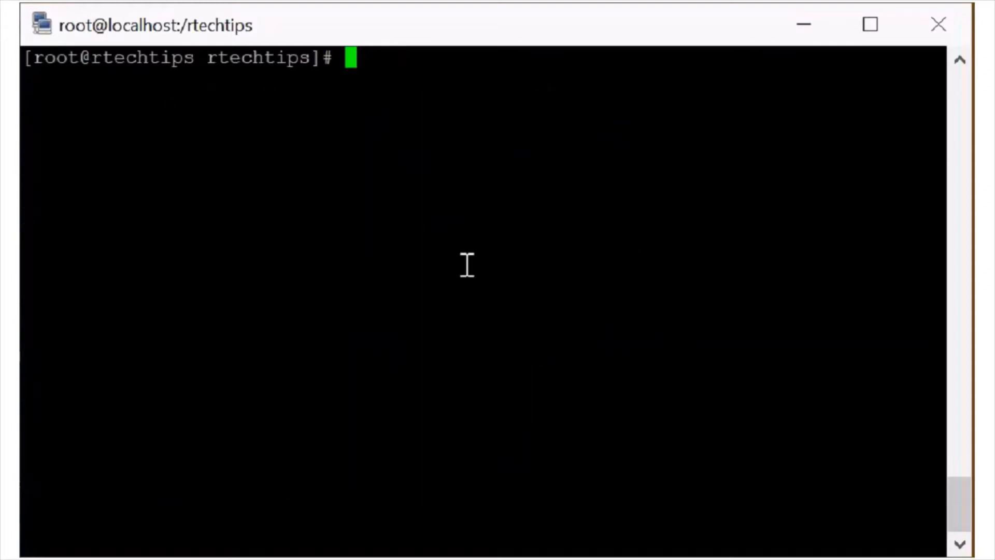
mouse_move(545, 162)
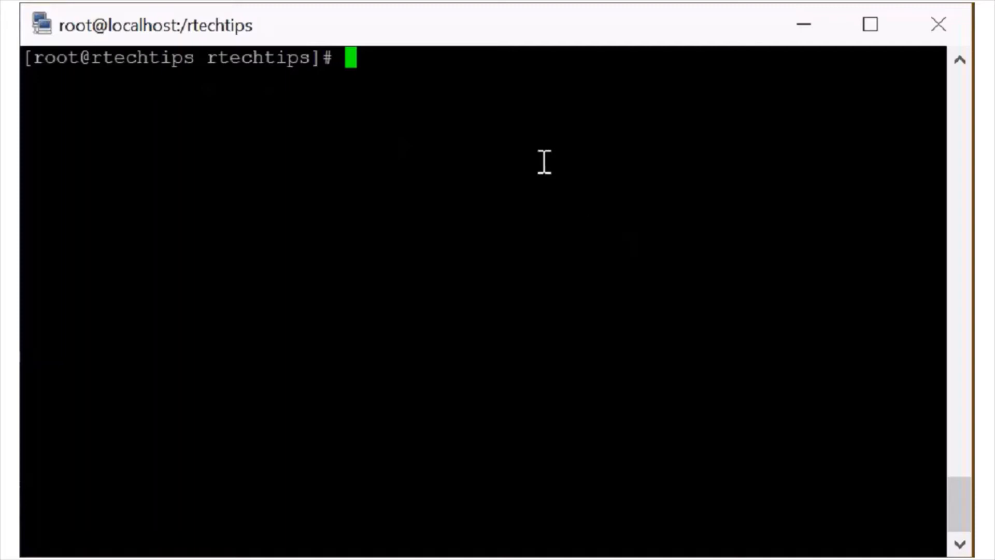
mouse_move(579, 193)
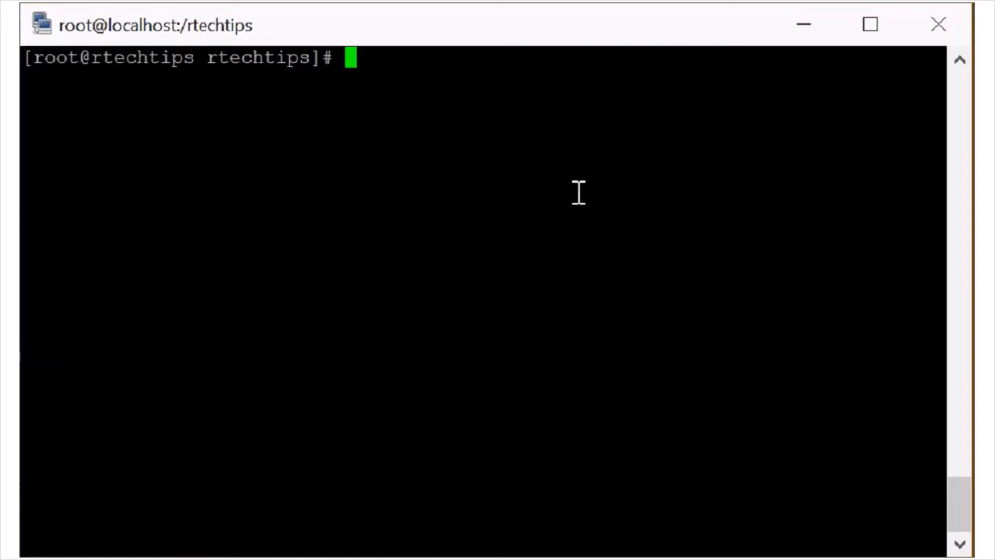
Show a long listing of /rtechtips with human-readable sizes using ls -lh
type("ls -l")
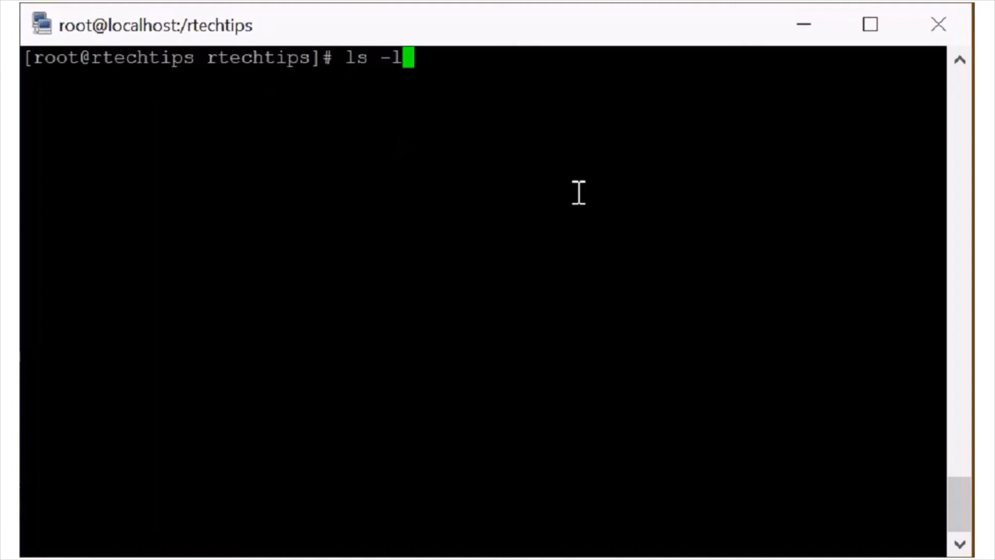
type("h")
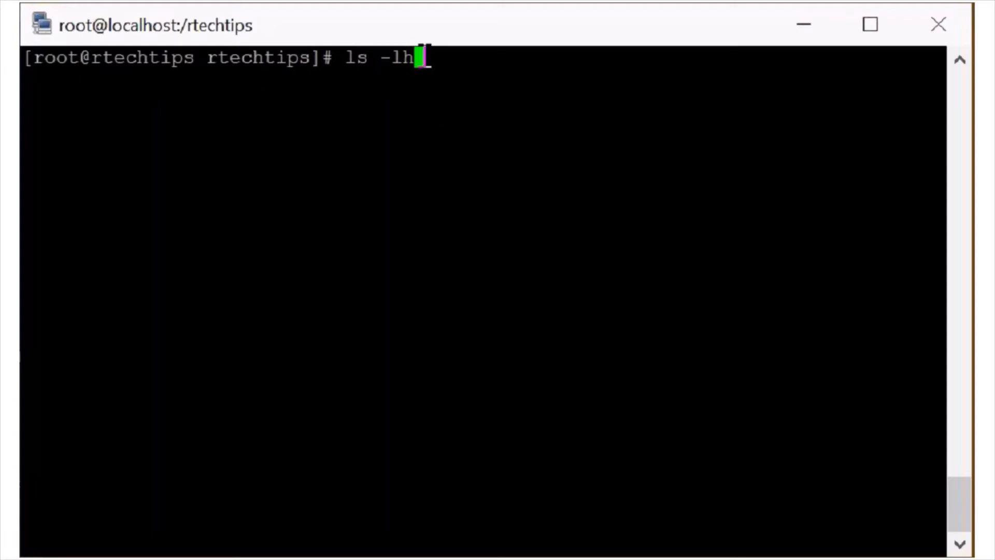
key("Return")
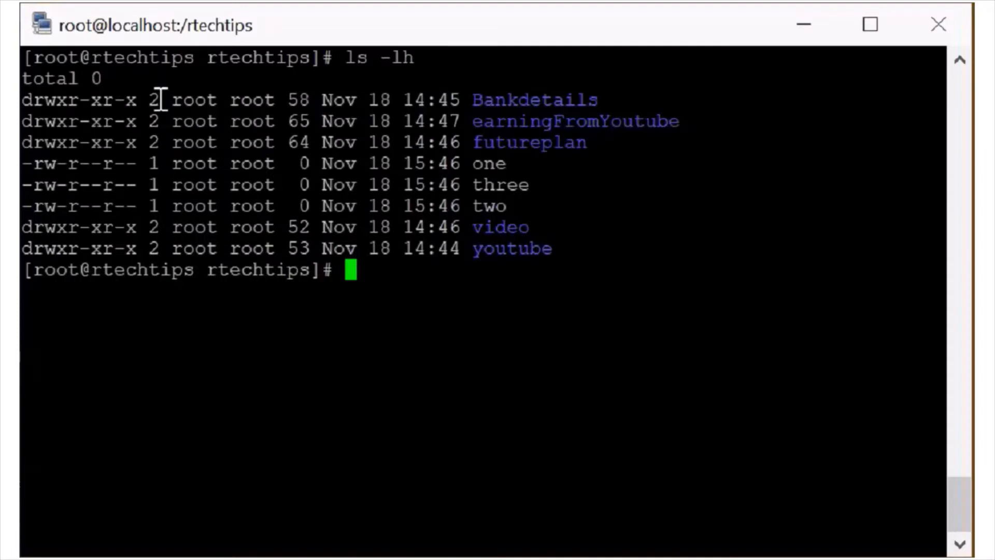
left_click_drag(158, 99, 393, 121)
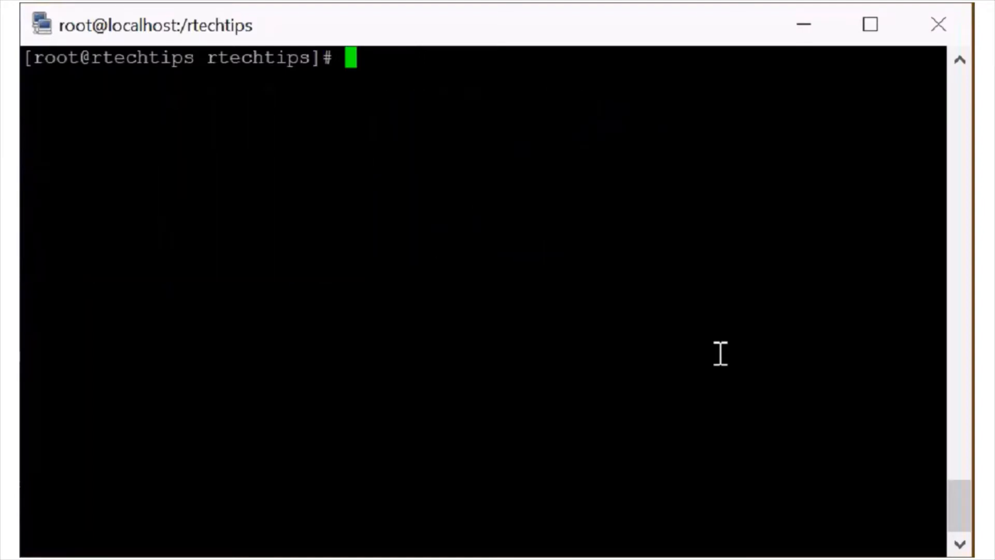
Run ls -a to list all entries, including . and .
type("ls -a")
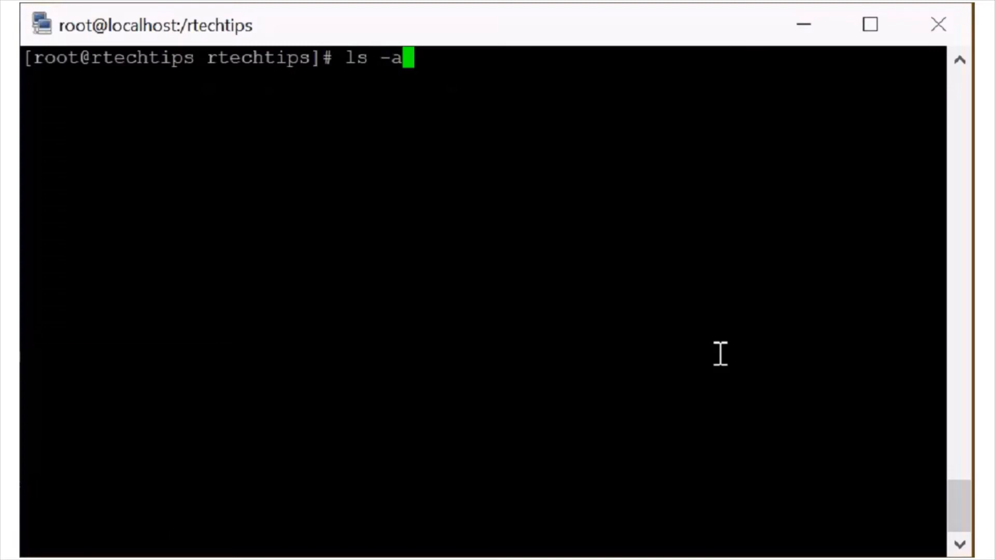
key("Return")
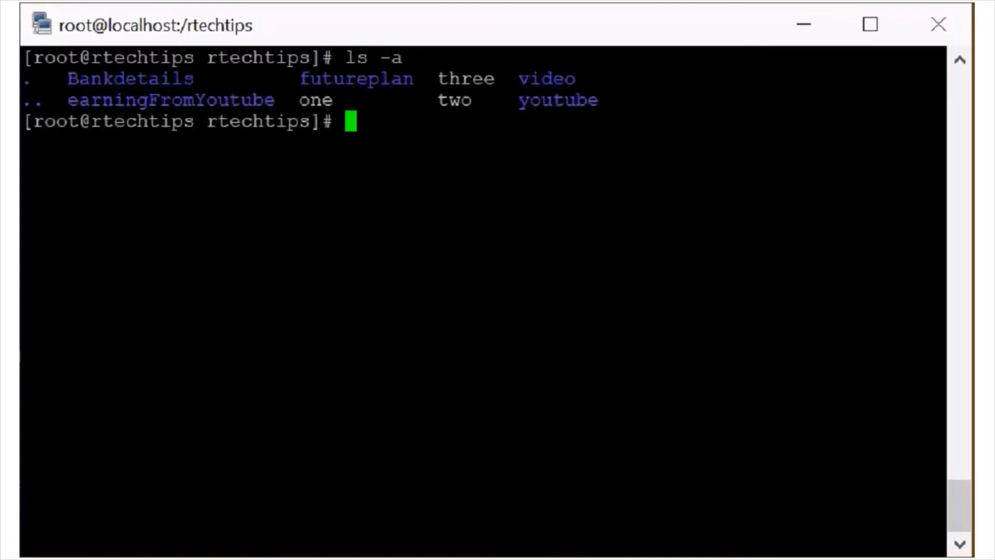
mouse_move(131, 99)
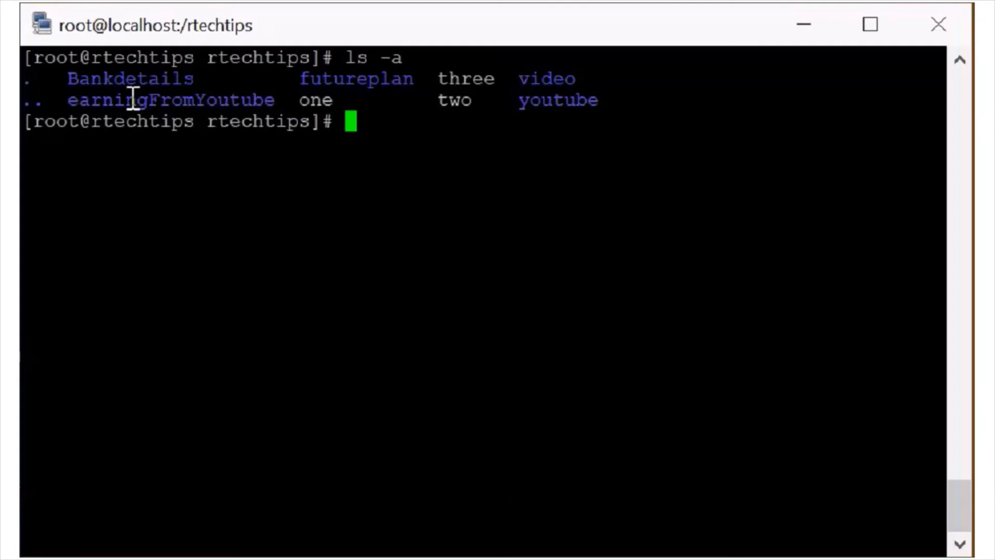
mouse_move(456, 121)
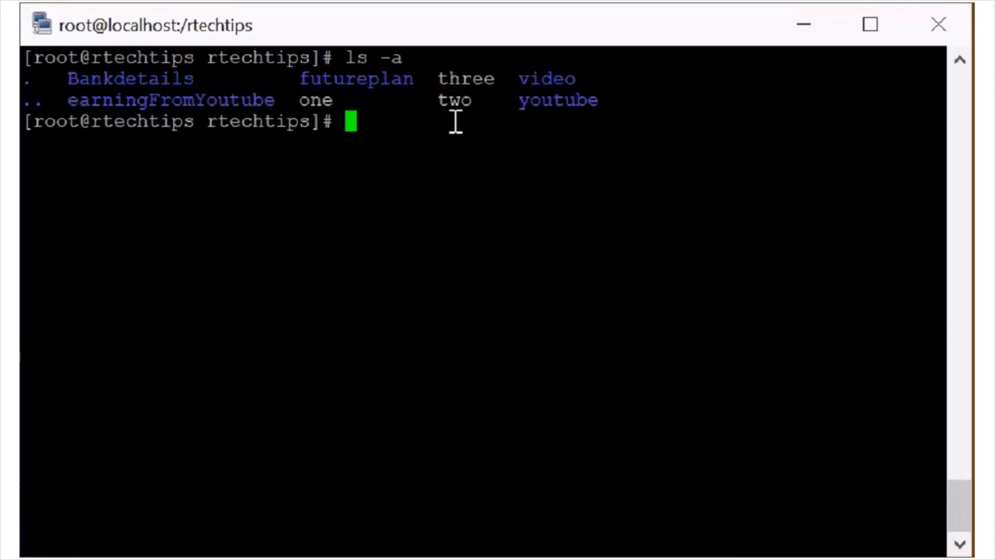
Create the hidden file .ritesh in /rtechtips with touch
type("tou")
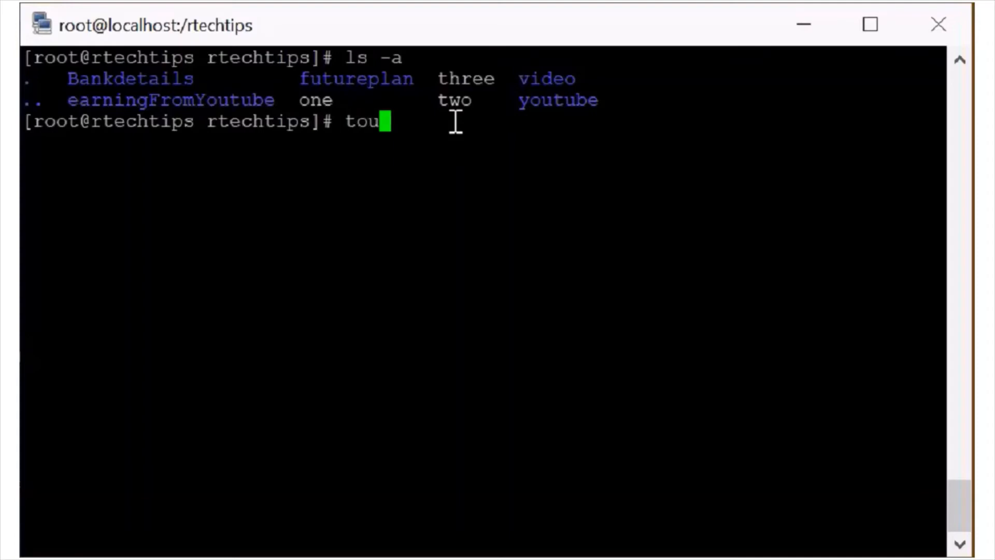
type("ch")
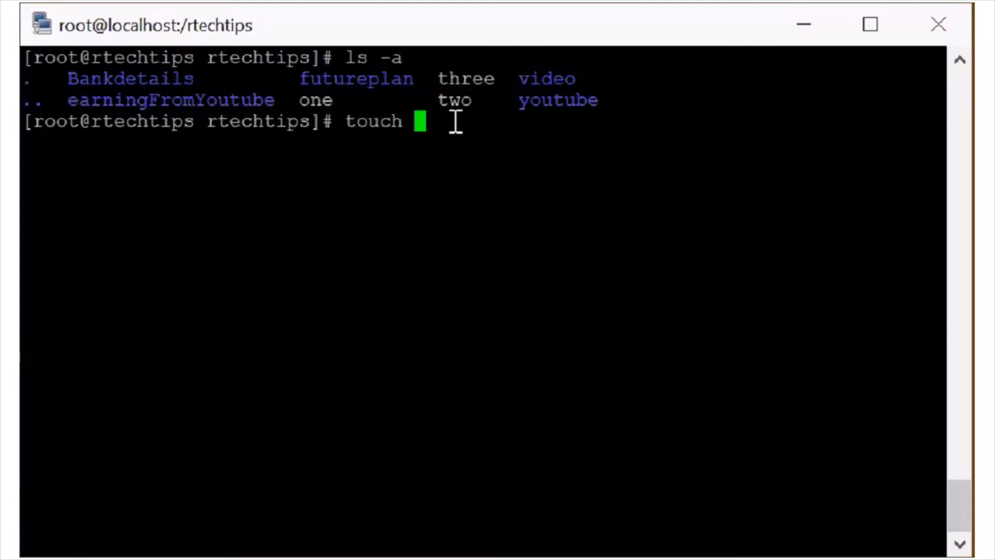
type(".")
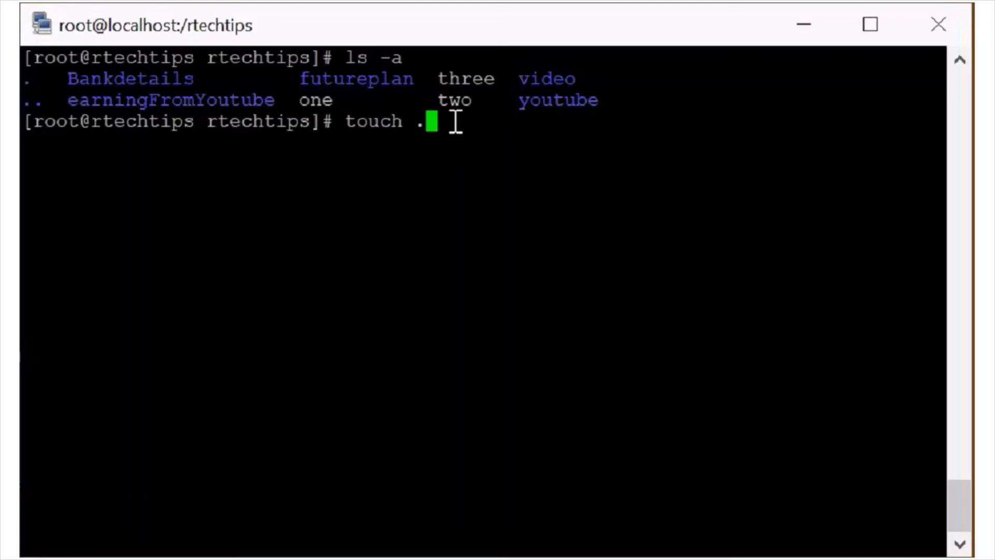
type("ritesh")
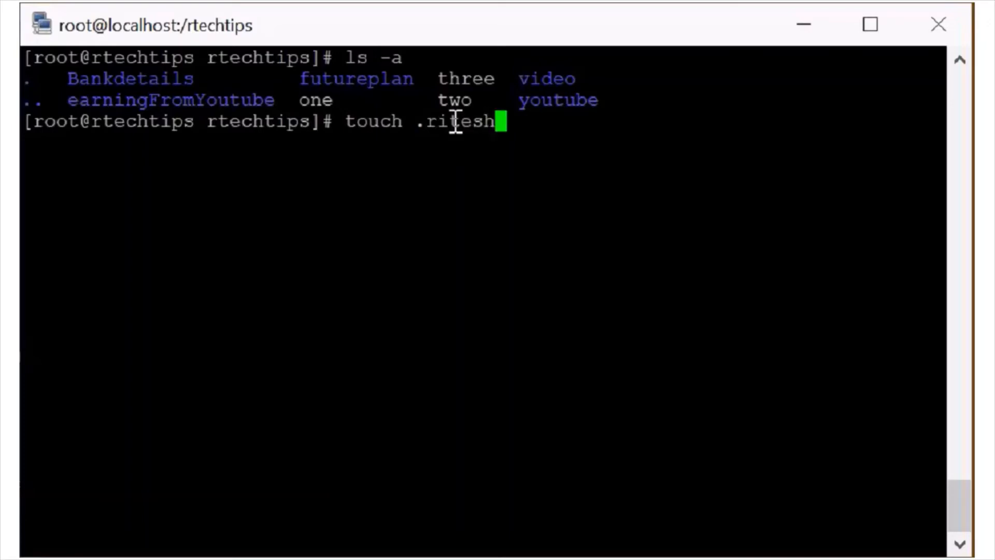
key("Return")
type("ls")
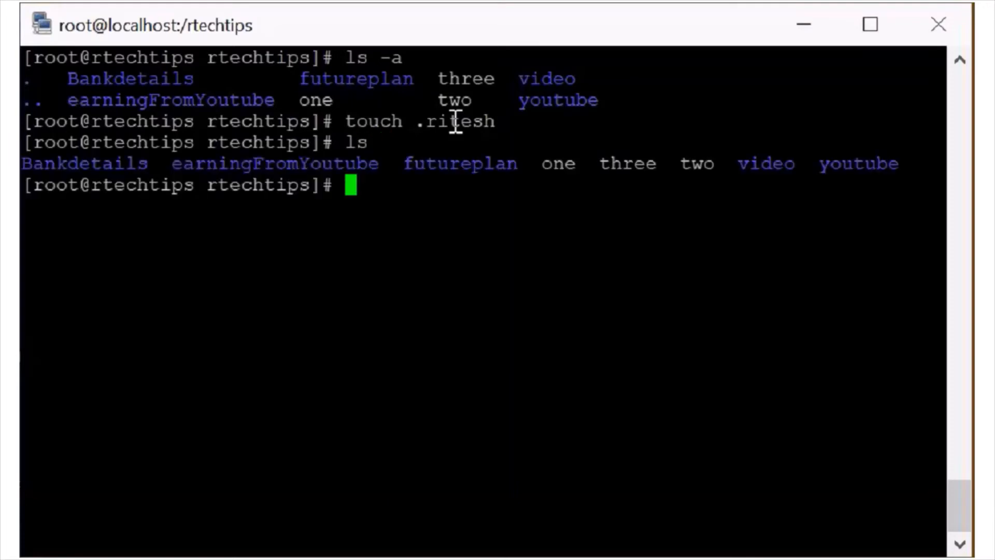
mouse_move(410, 121)
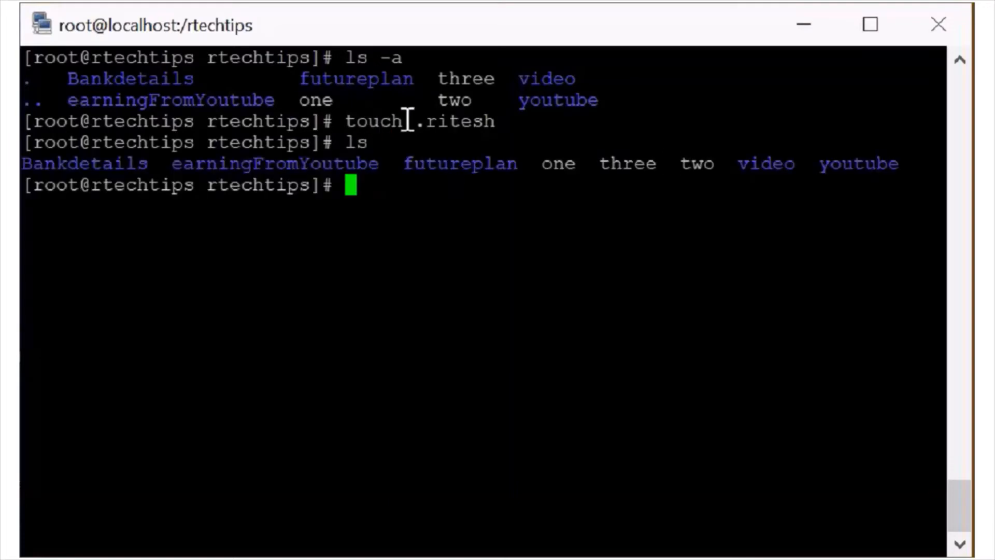
mouse_move(476, 273)
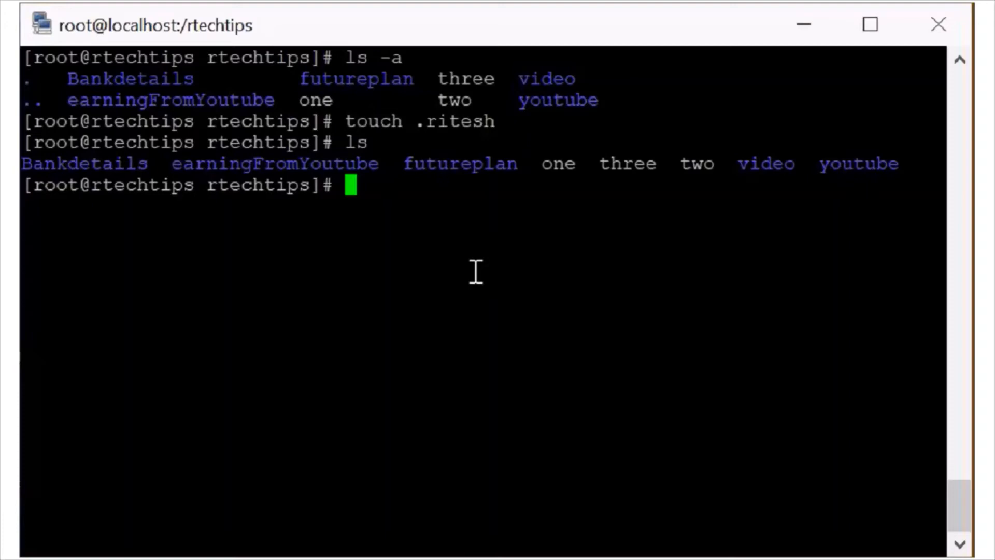
Run ls -a to confirm .ritesh appears among all entries
type("ls -a")
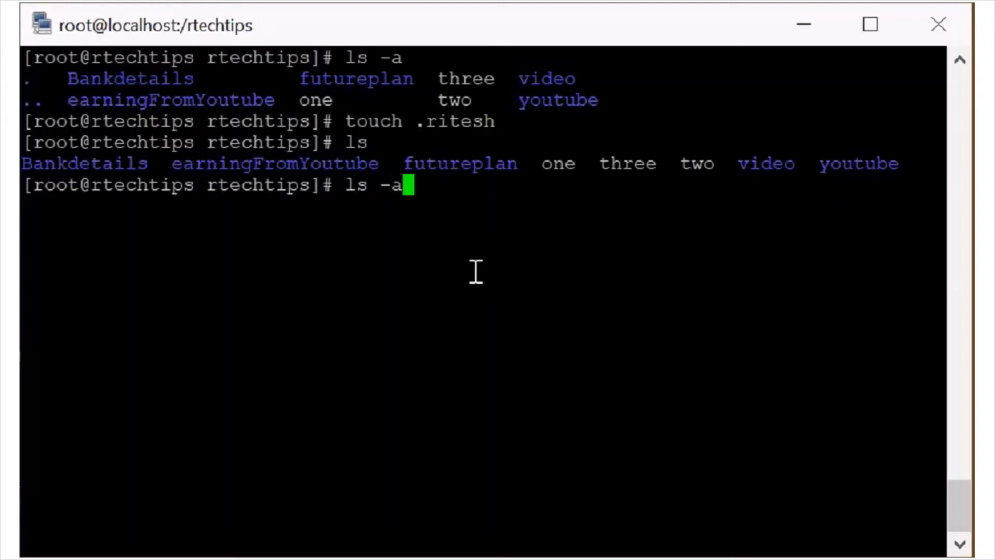
key("Return")
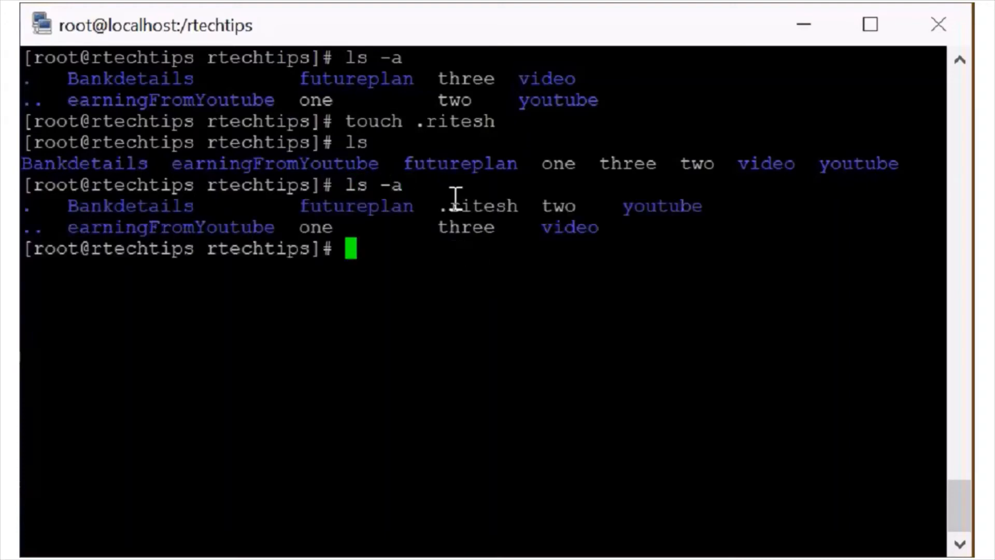
double_click(478, 205)
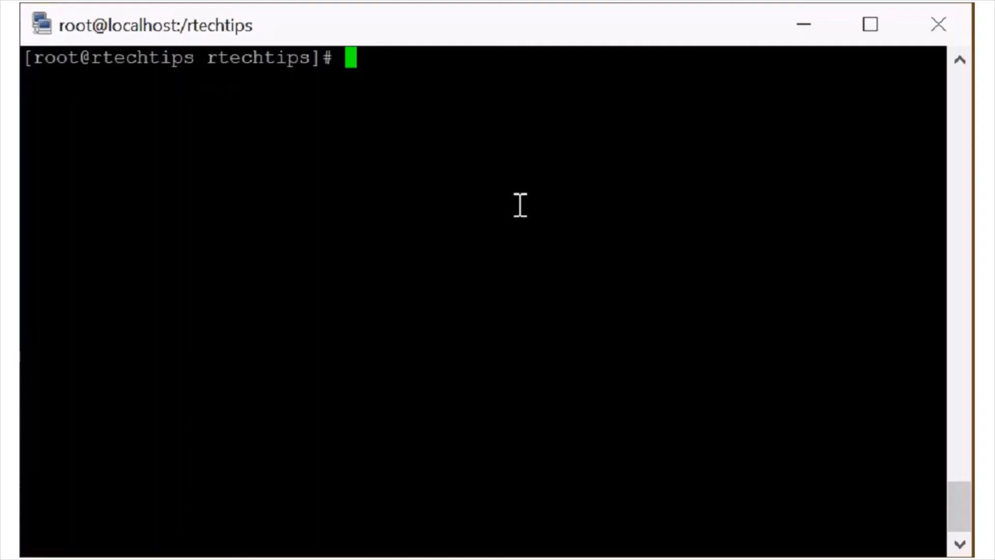
Run ls -F so trailing slashes mark the five folders
type("ls -F")
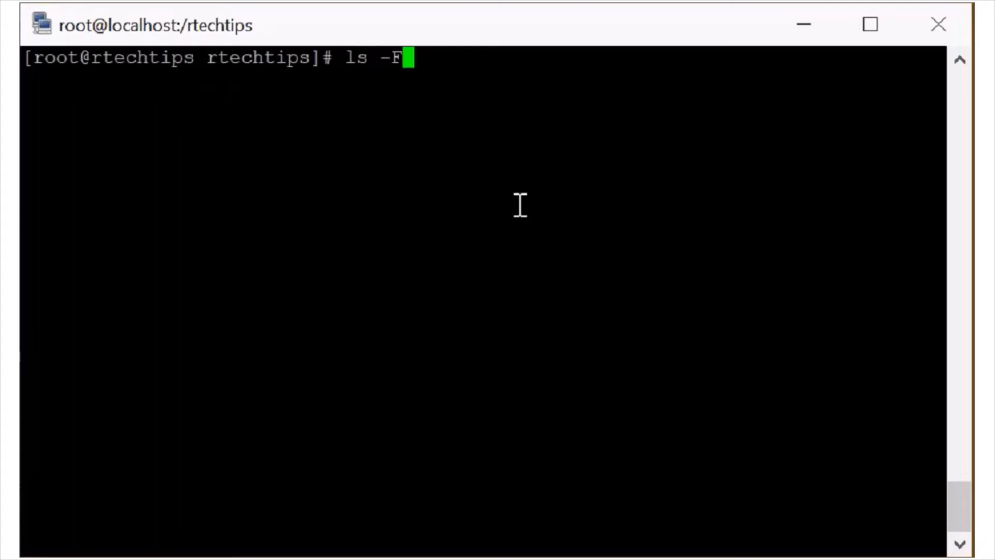
key("Return")
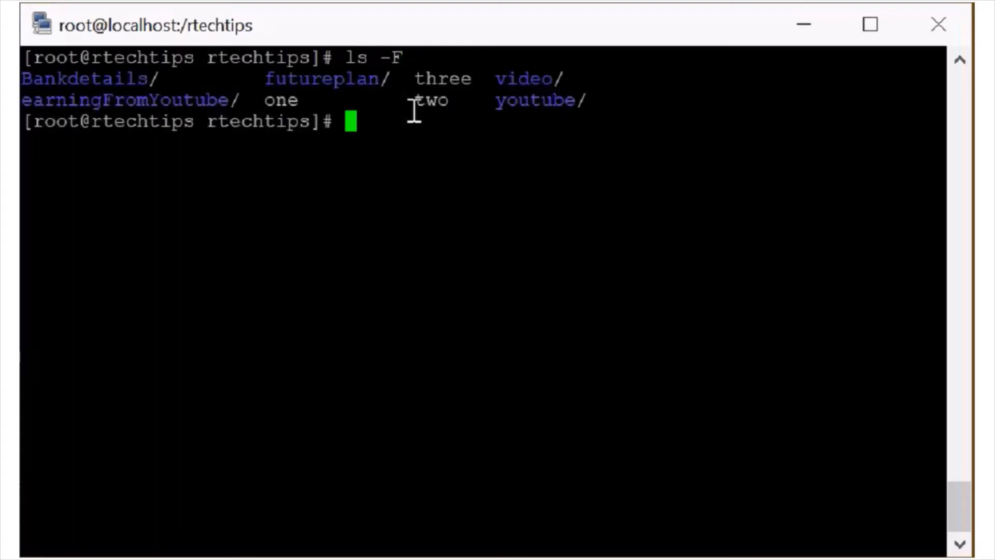
mouse_move(284, 78)
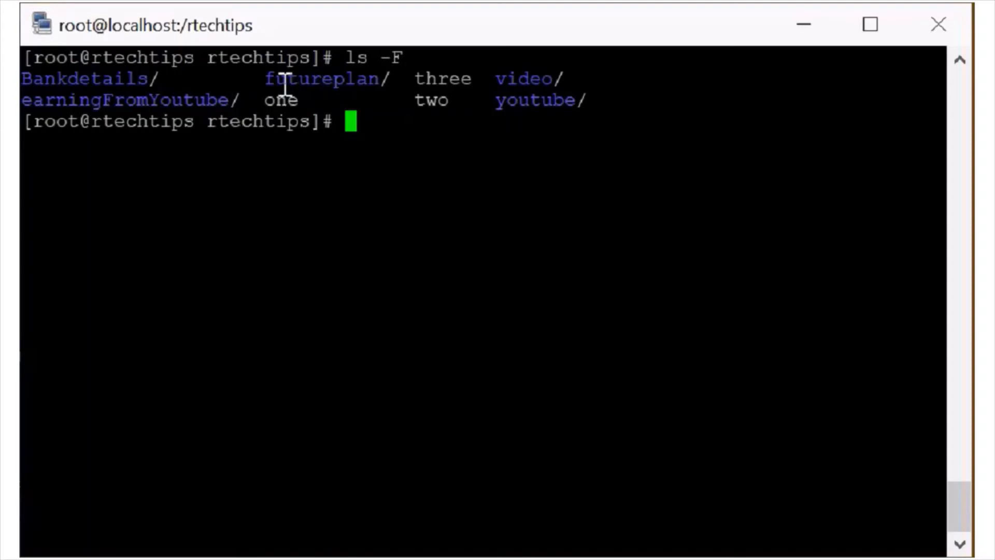
double_click(356, 57)
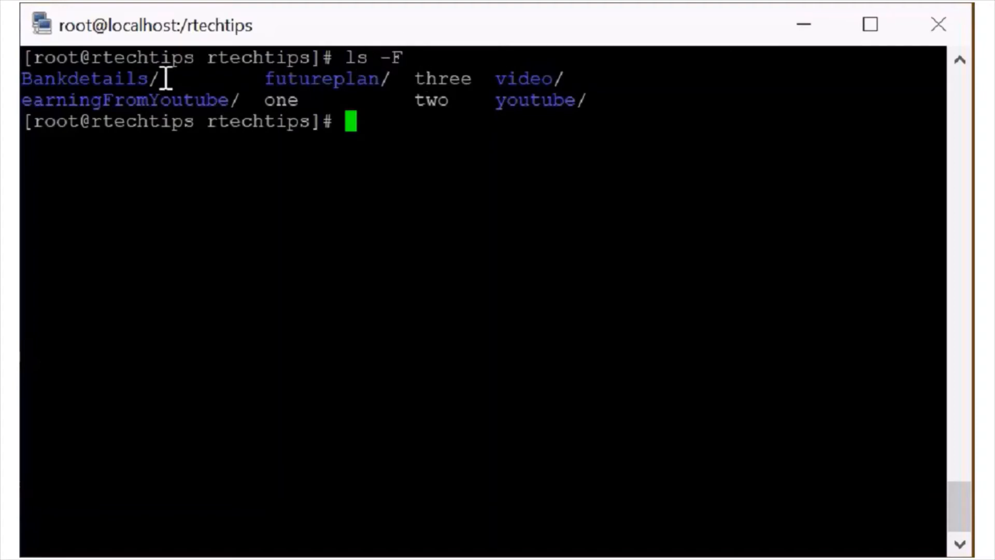
mouse_move(238, 99)
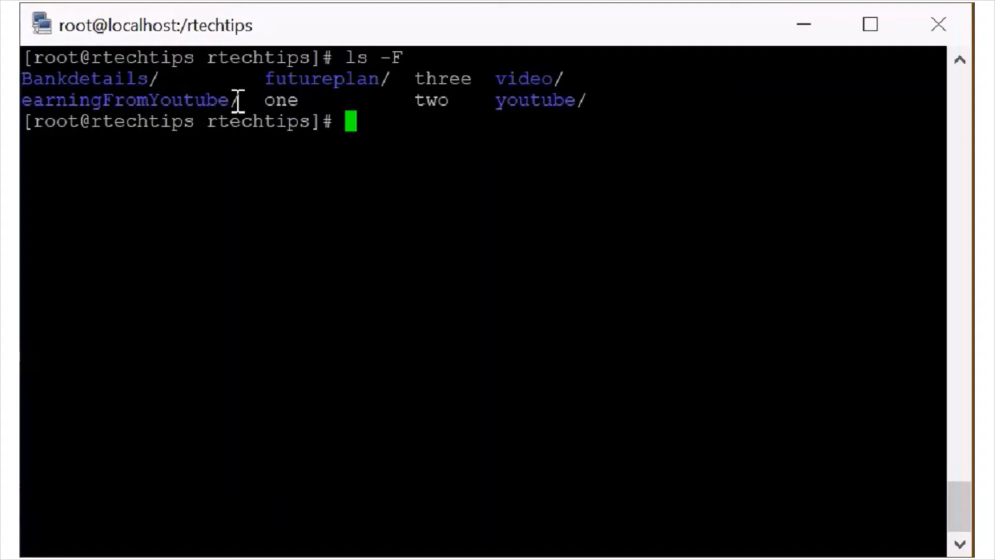
mouse_move(345, 100)
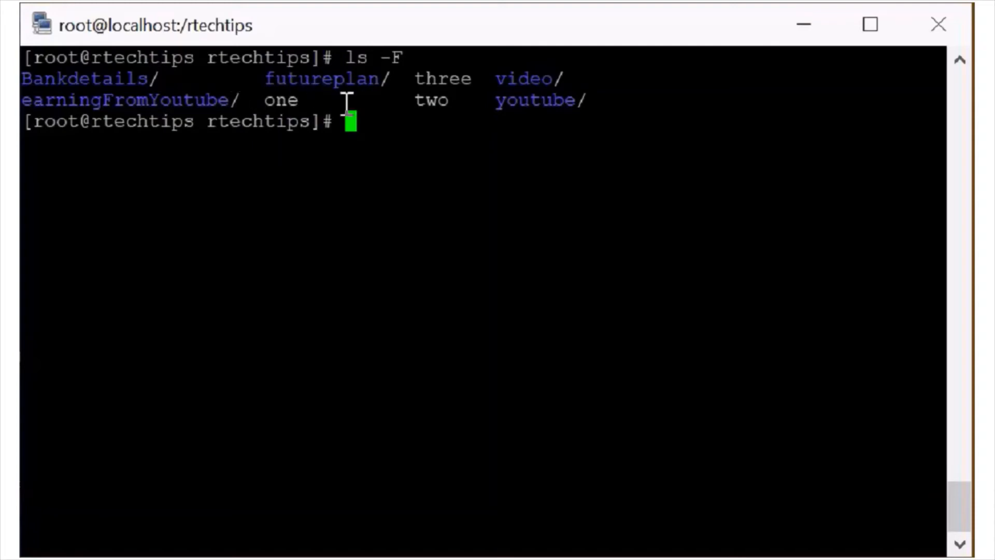
mouse_move(462, 100)
type("ls -r")
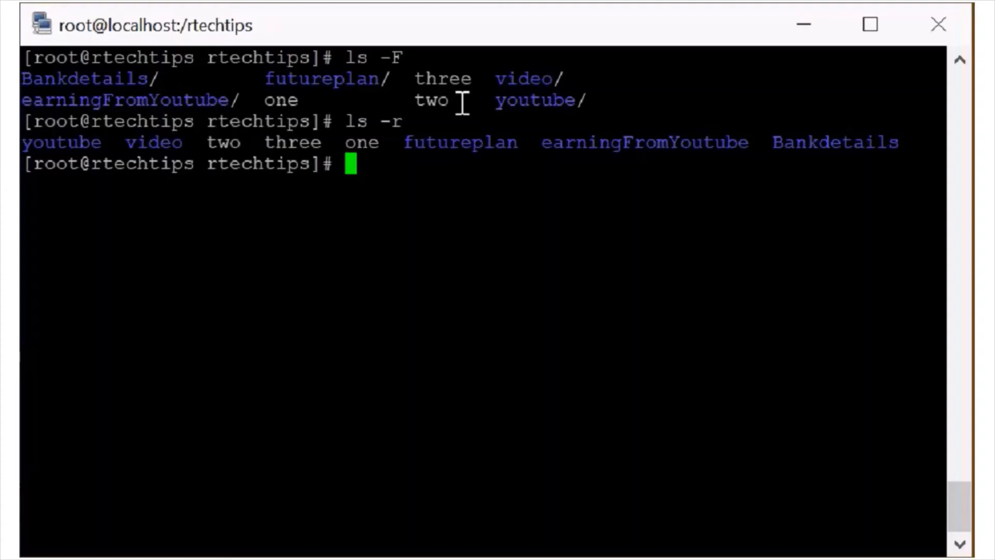
mouse_move(200, 149)
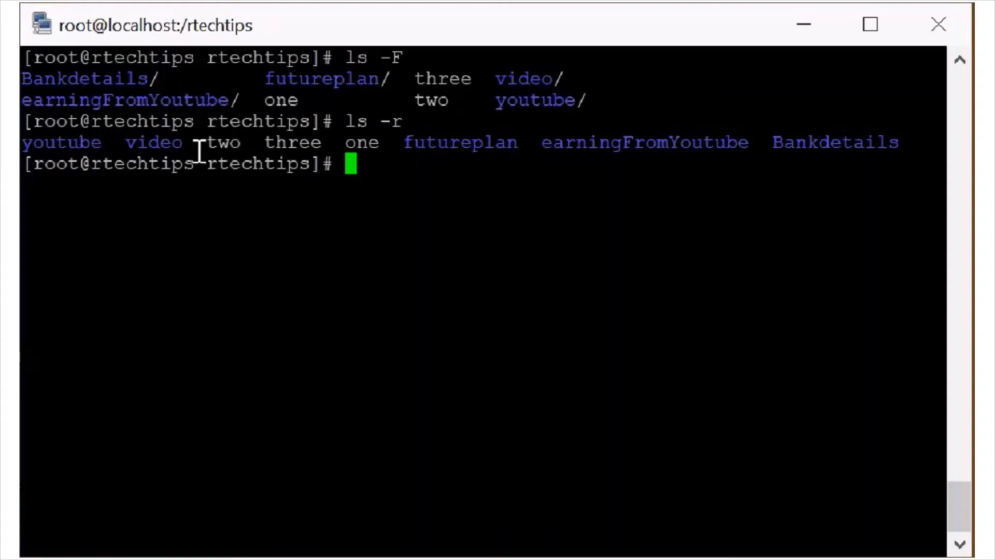
mouse_move(551, 186)
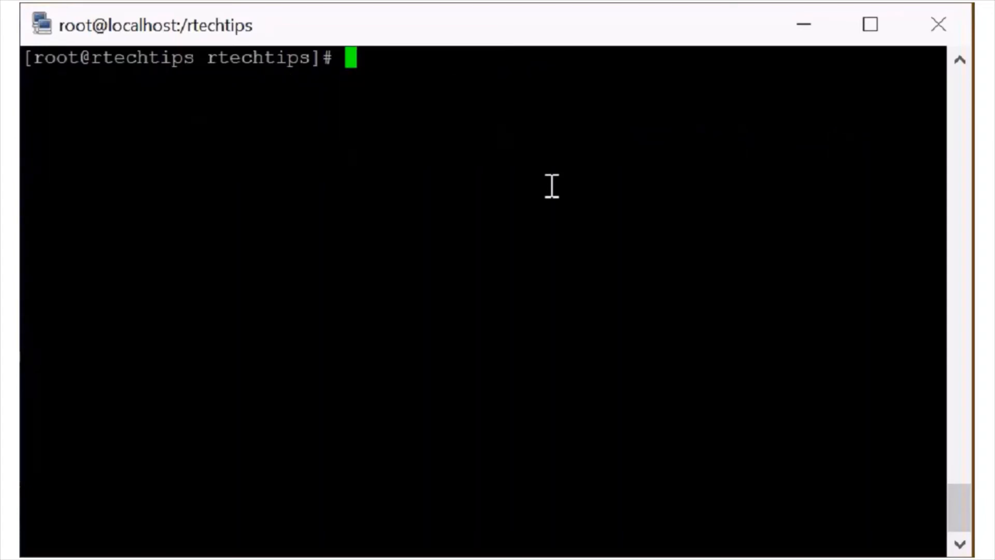
Run ls -R to show subfolder contents like Bankdetails, video and youtube
type("ls")
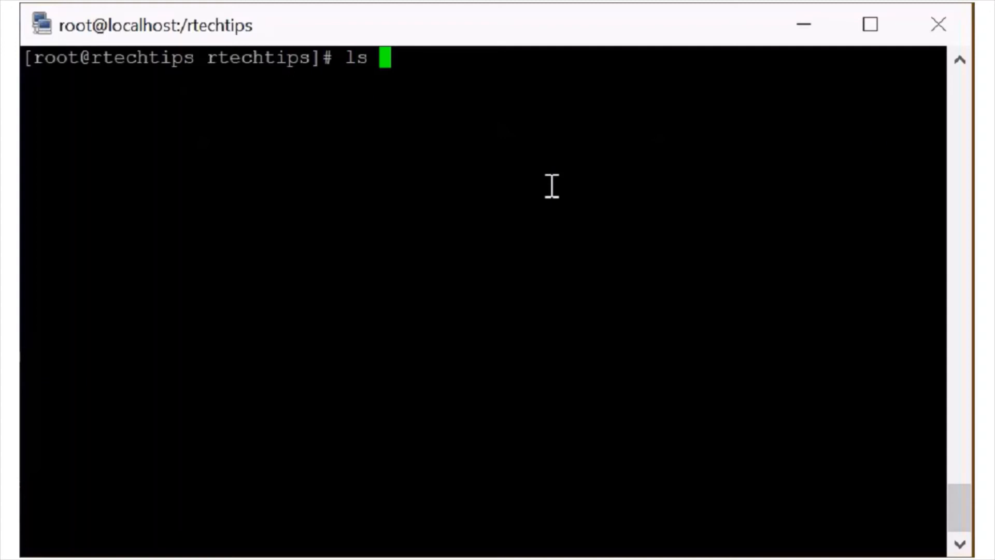
type("-")
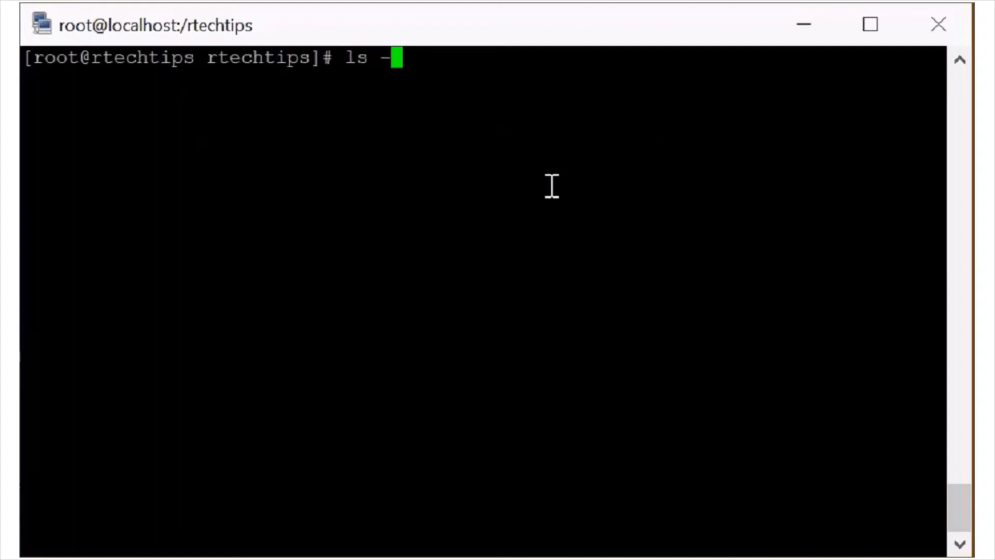
type("R")
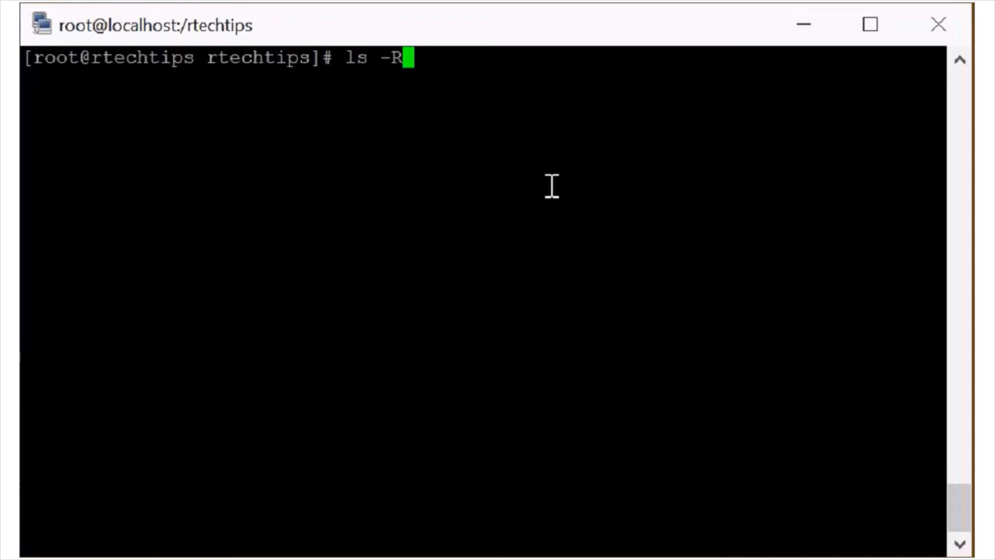
key("Return")
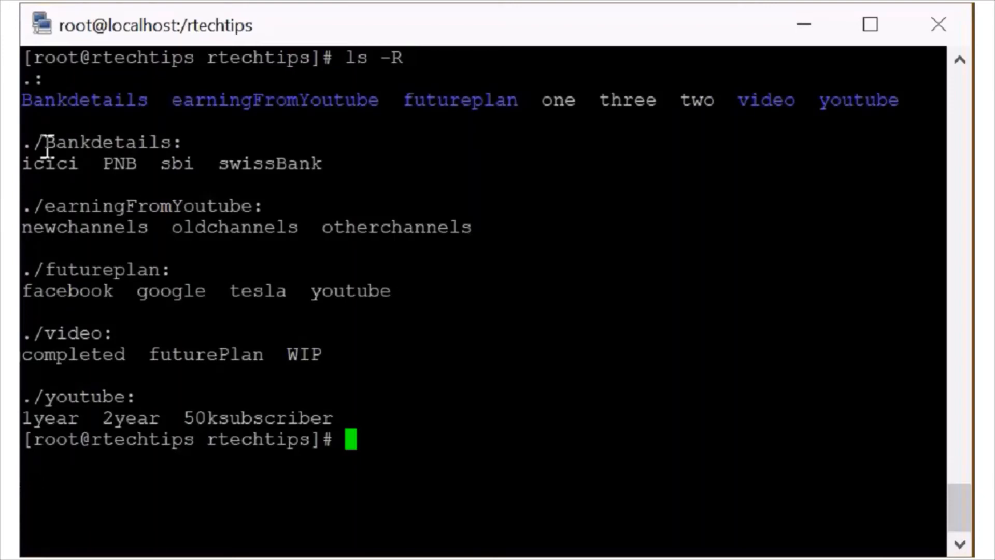
mouse_move(324, 170)
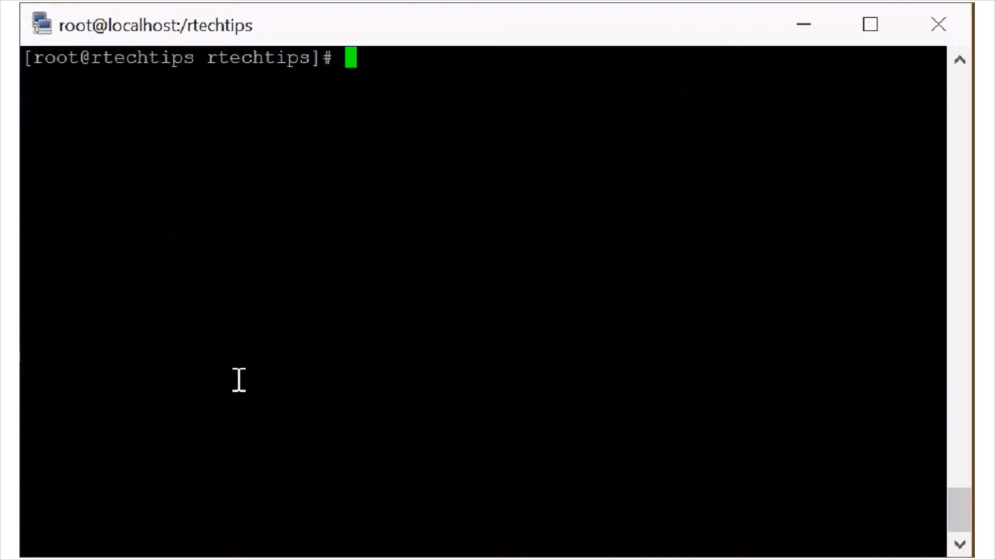
Enter an ls command for a long listing with numeric user and group IDs
type("ls -i")
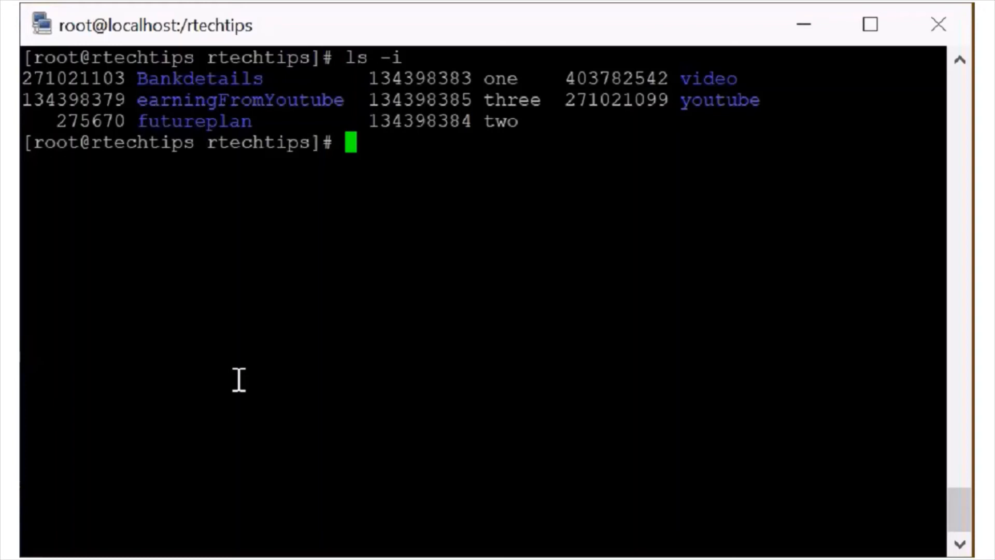
type("ls -n")
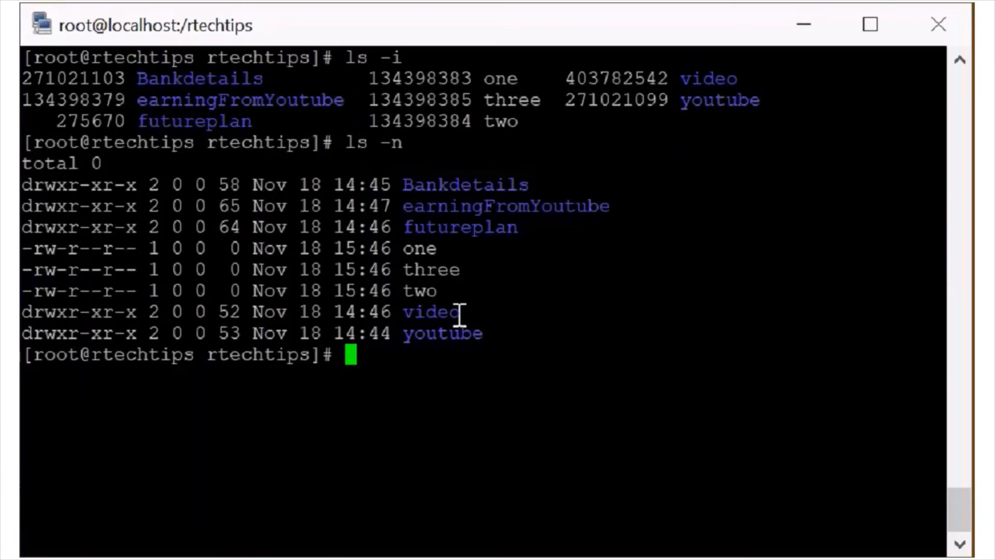
mouse_move(370, 334)
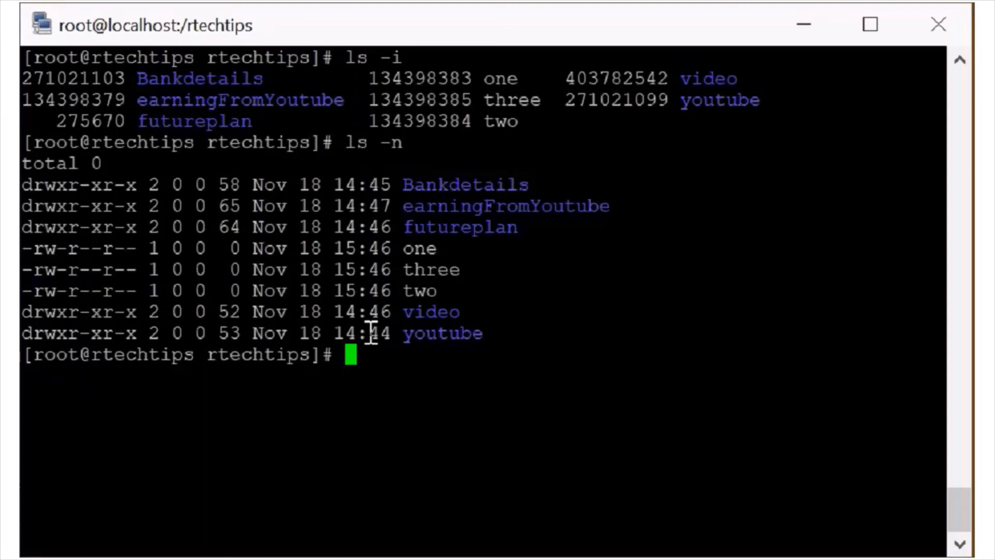
Run ls -lrth for a long, human-readable listing sorted oldest-modified first
type("ls")
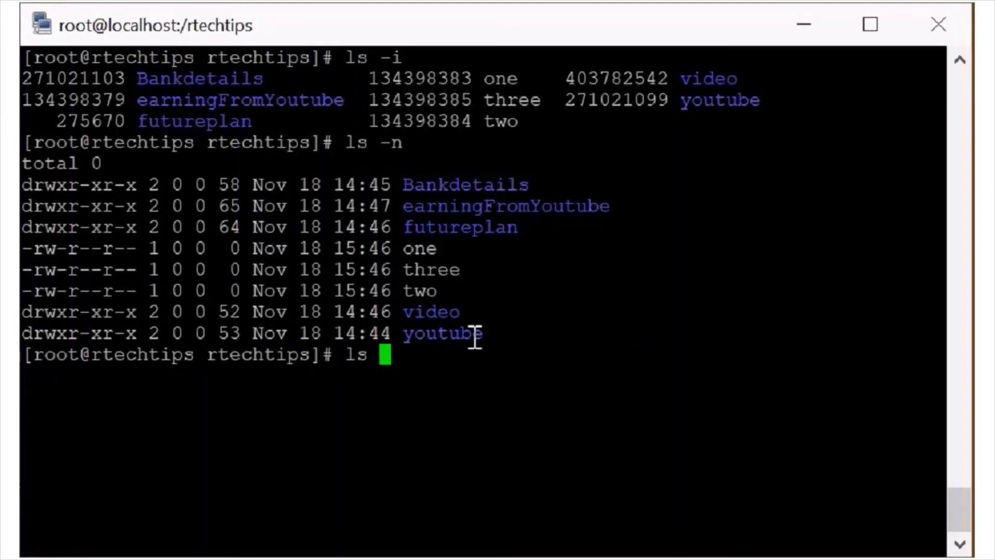
type("-")
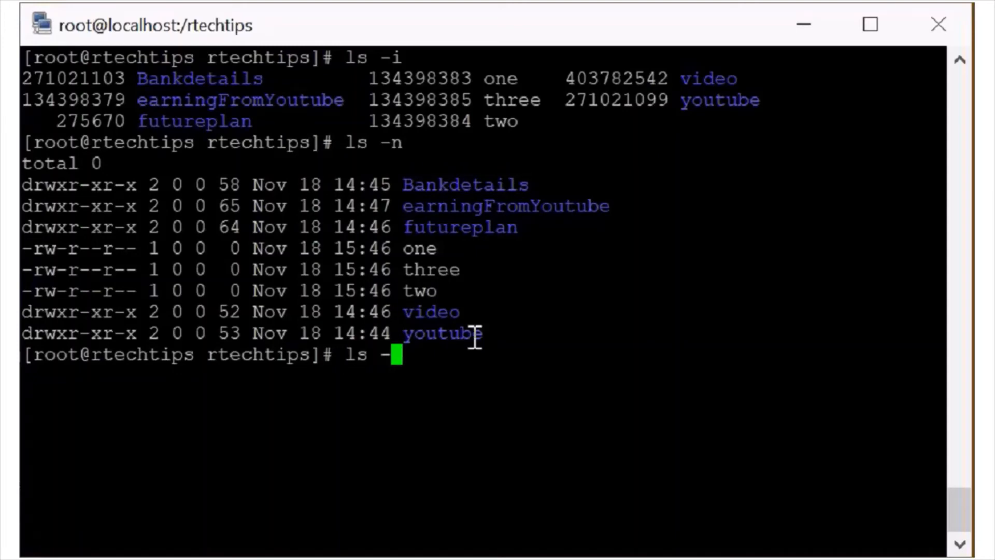
type("lrth")
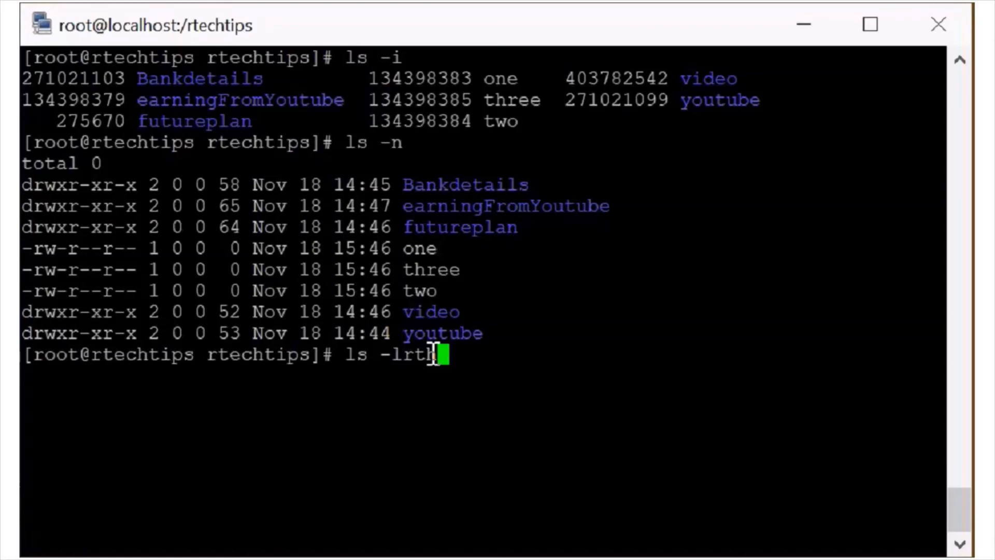
key("Return")
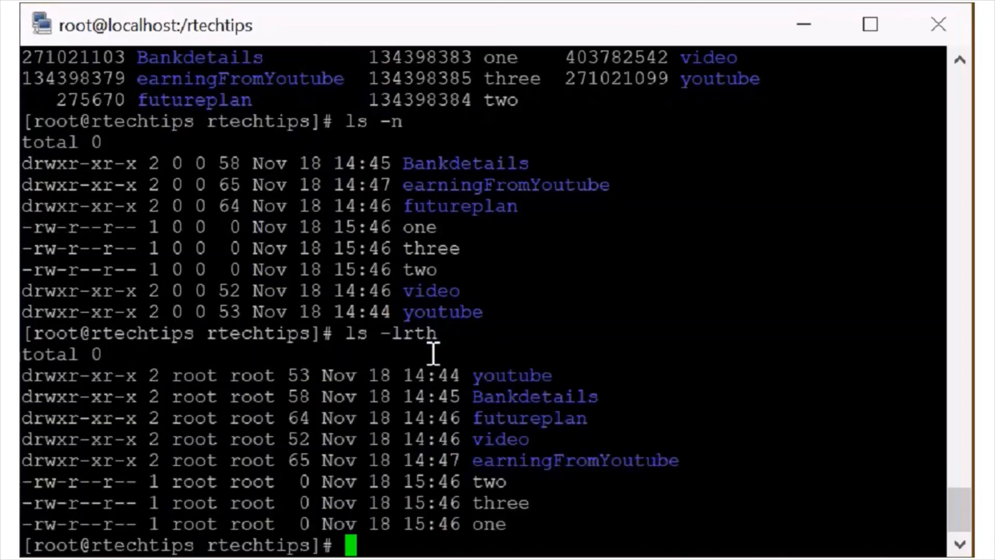
mouse_move(212, 397)
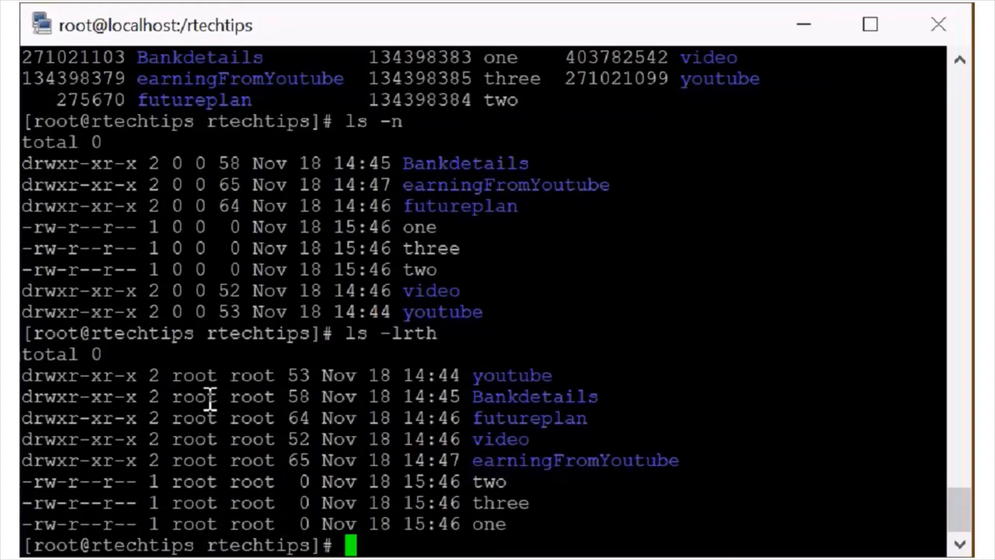
mouse_move(412, 349)
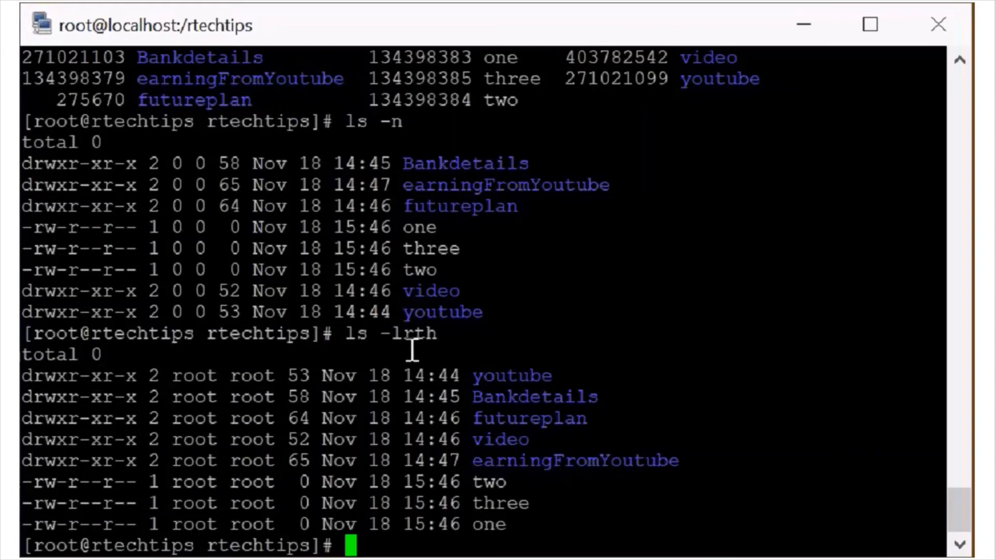
mouse_move(387, 381)
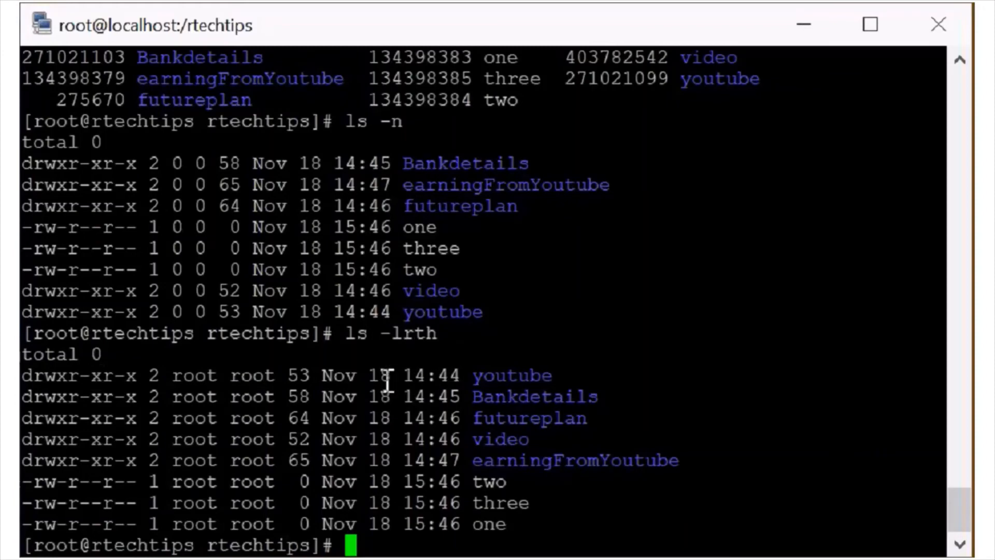
mouse_move(657, 387)
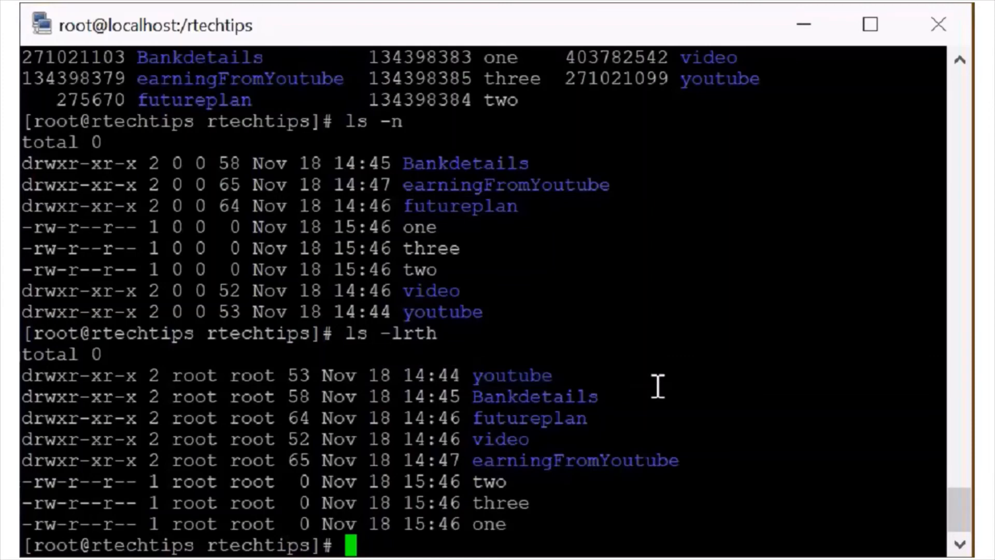
mouse_move(404, 336)
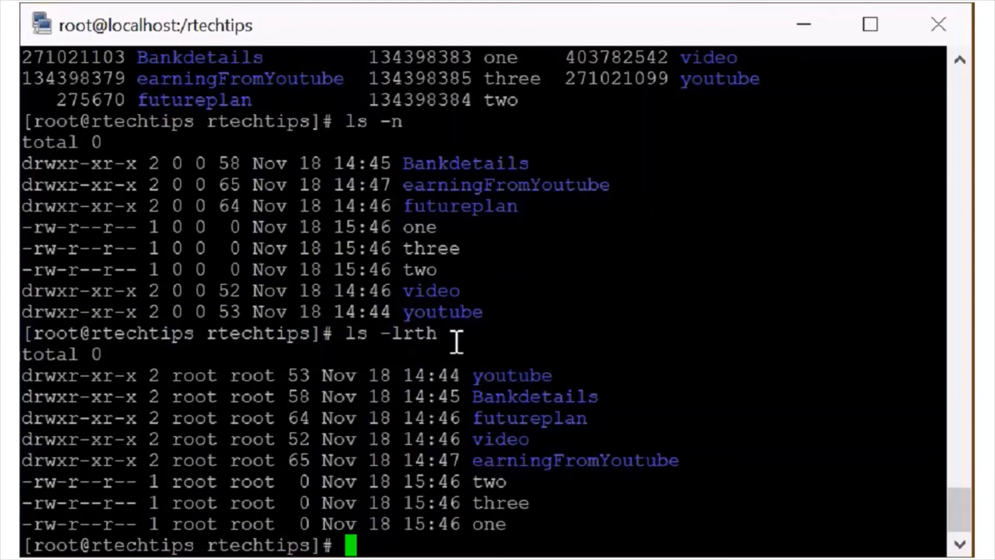
mouse_move(396, 447)
type("ls")
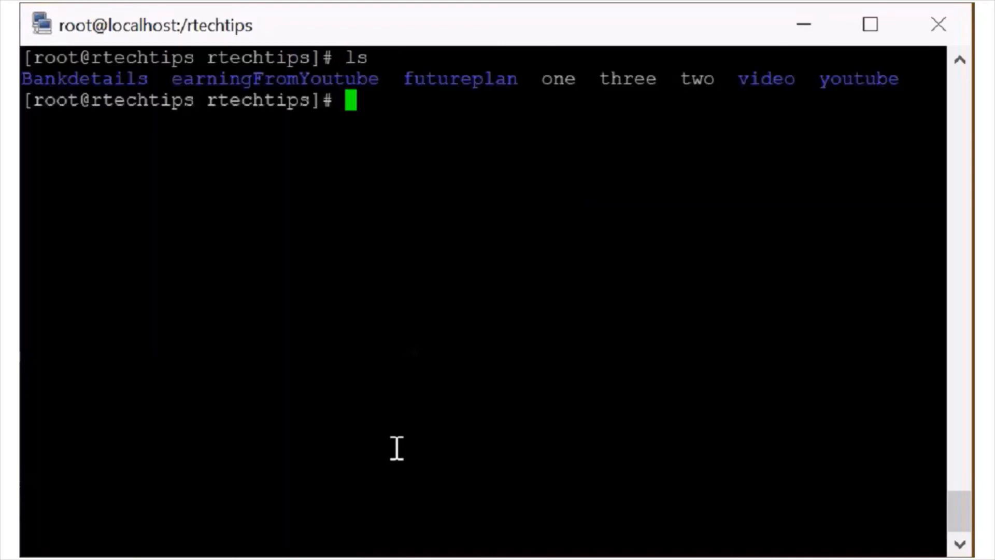
mouse_move(416, 77)
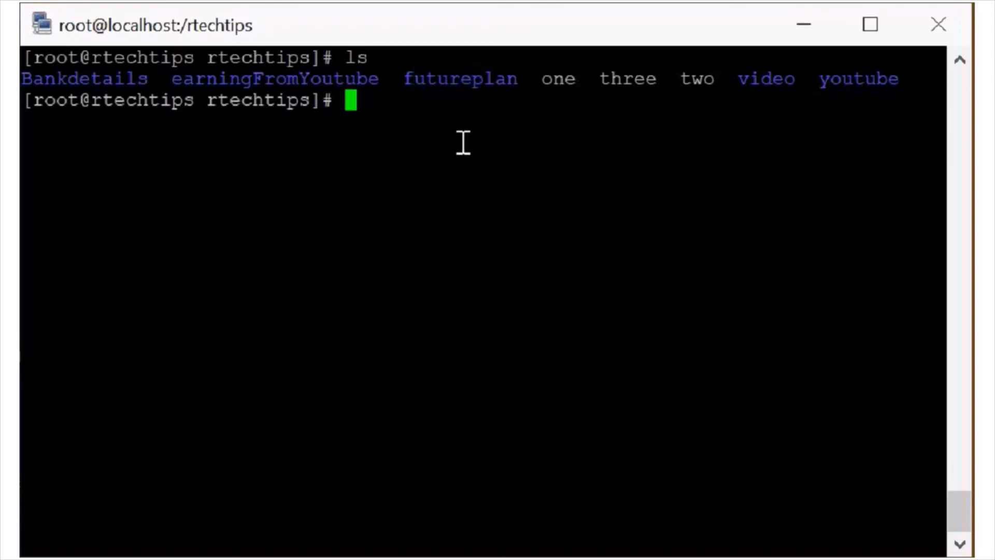
Show a long listing of the /tmp folder with ls -l /tmp
type("ls")
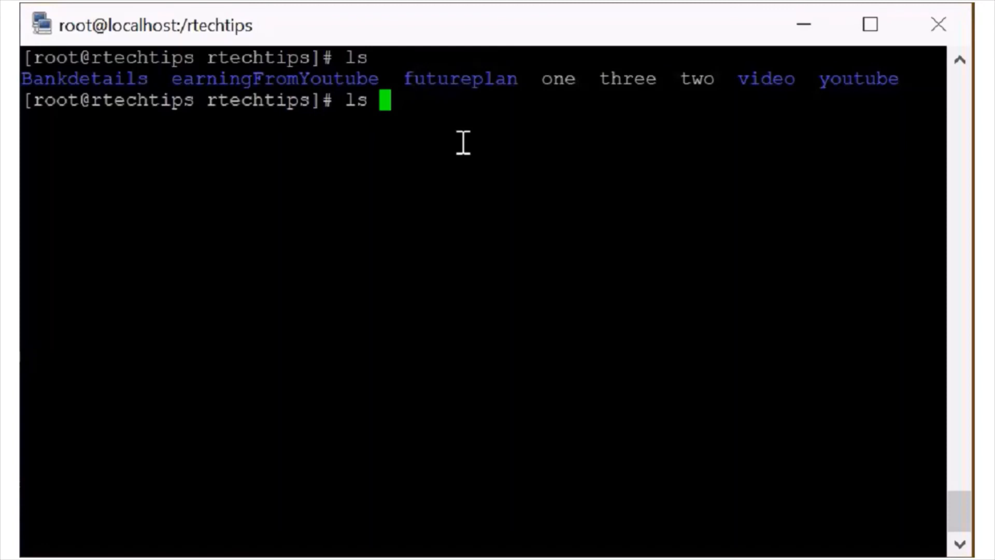
type("-l /")
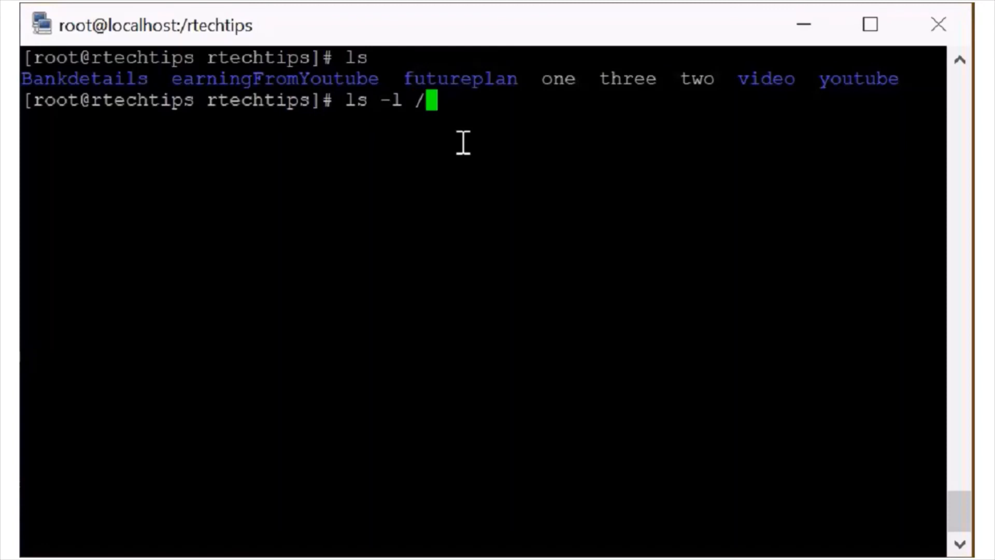
key("BackSpace")
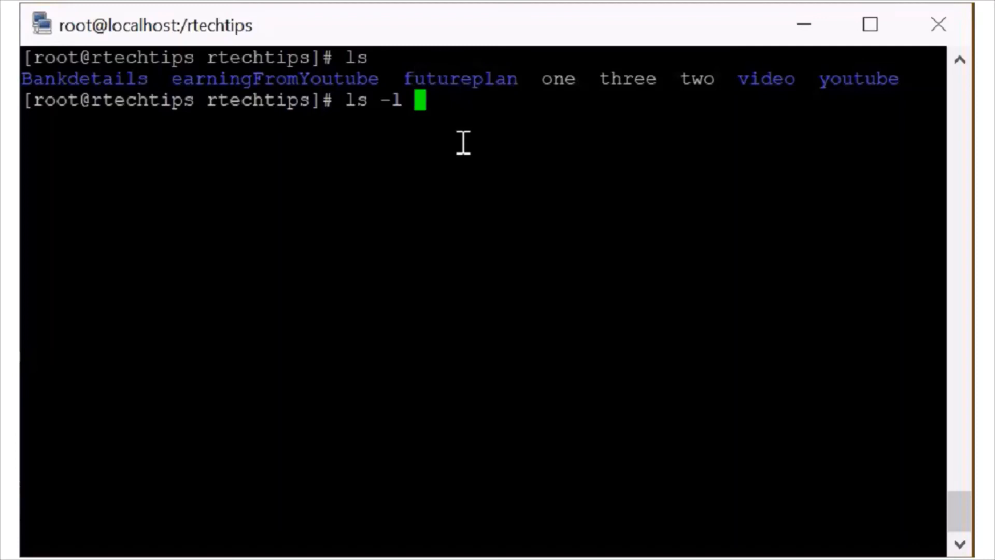
type("/tmp")
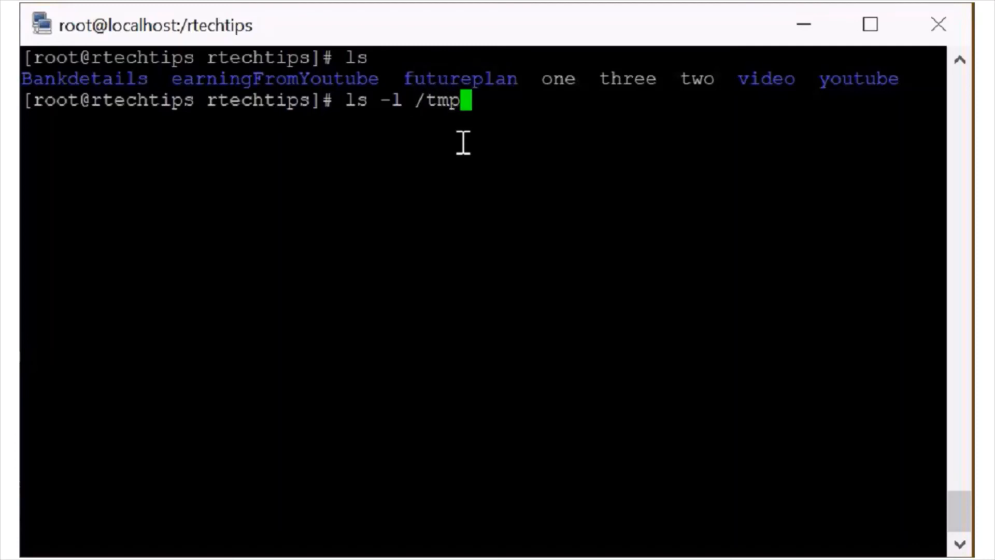
key("Return")
type("ls")
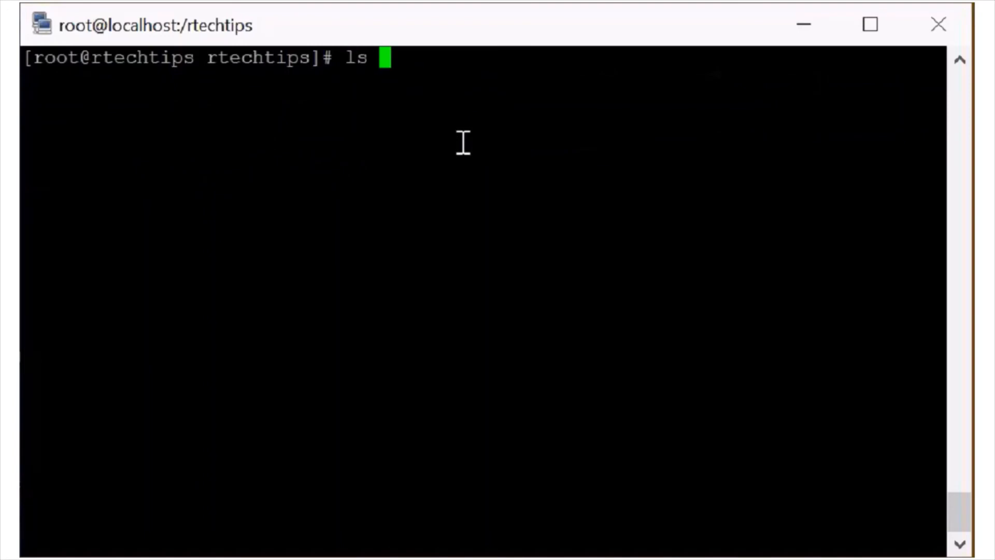
Show a long listing of the futureplan/ folder
type("-l")
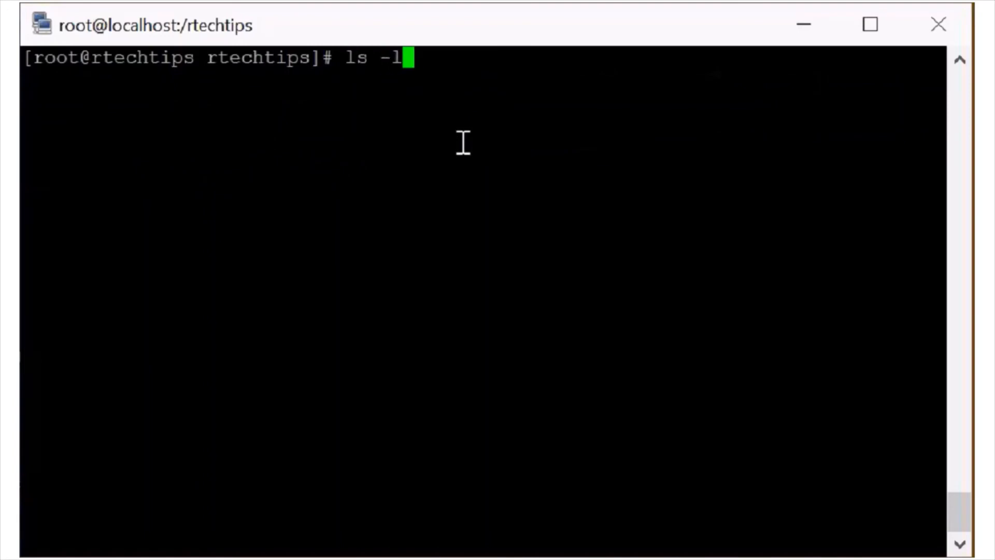
type("futureplan/")
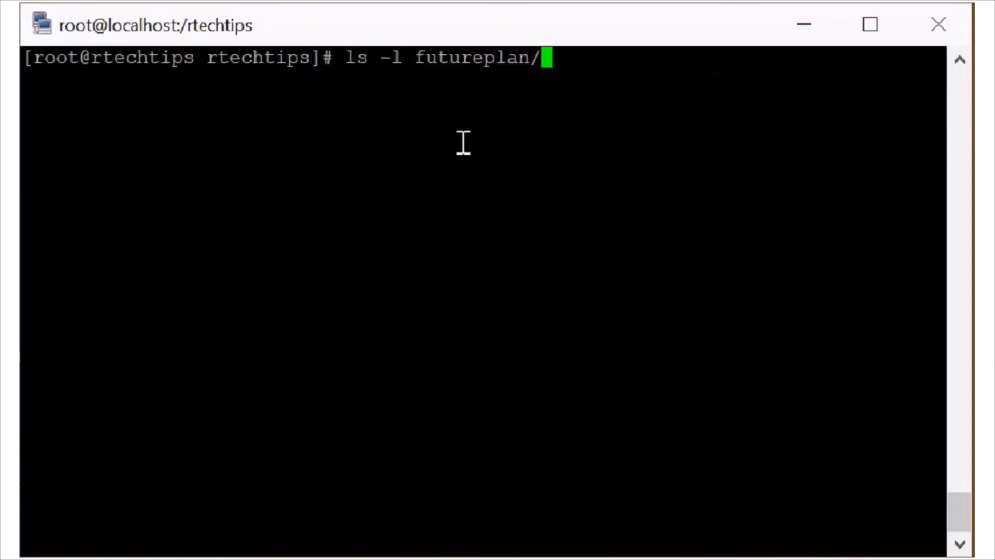
key("Return")
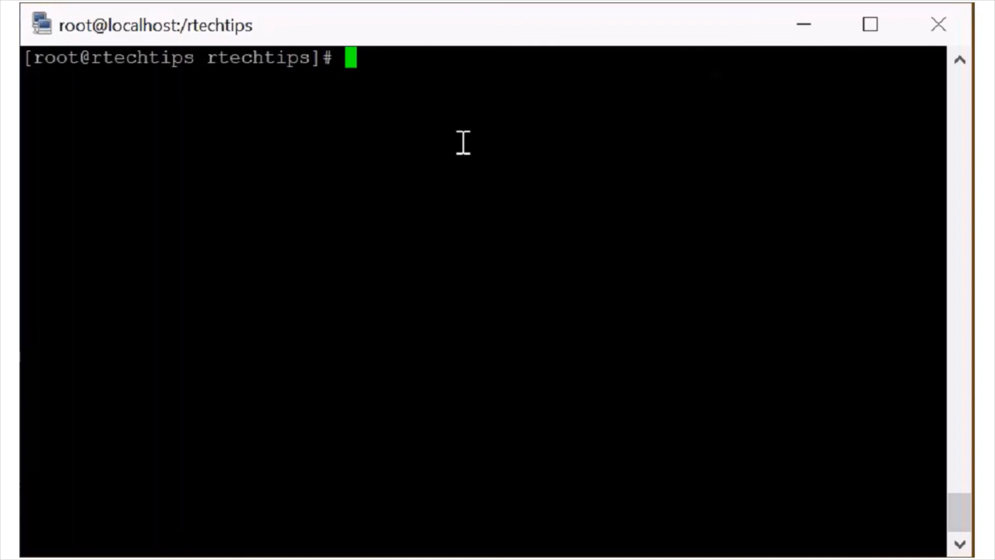
Open the ls --help text in the less pager
type("ls")
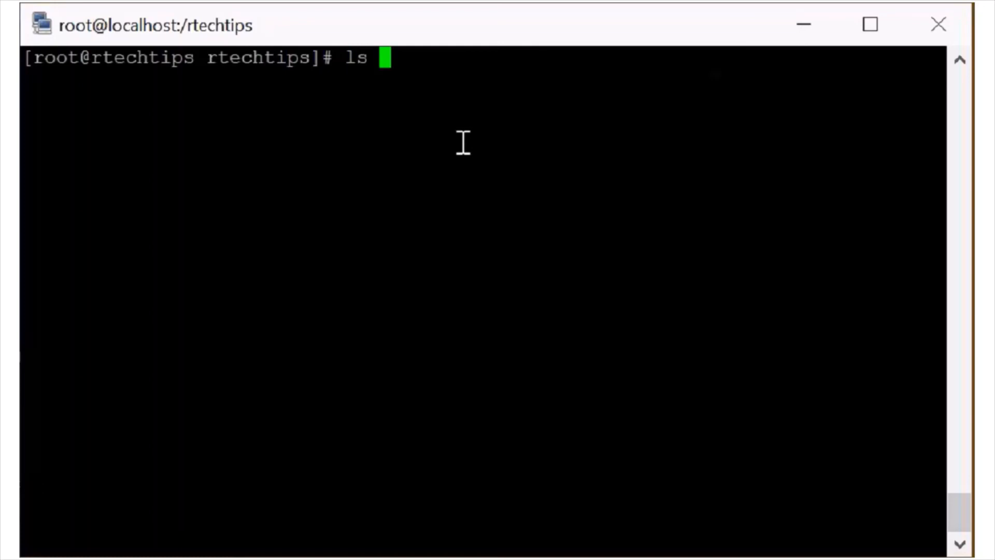
type("--he")
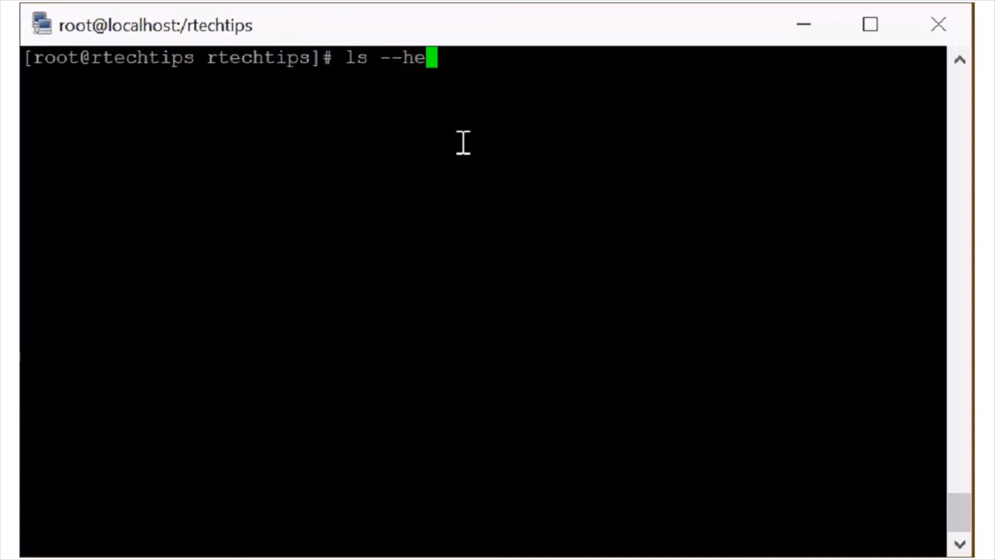
key("Return")
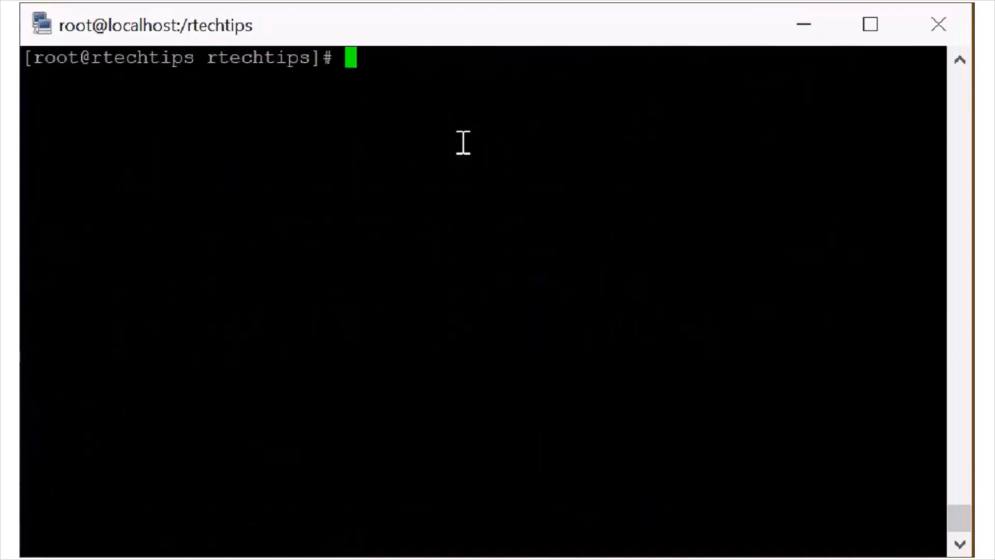
type("ls --help")
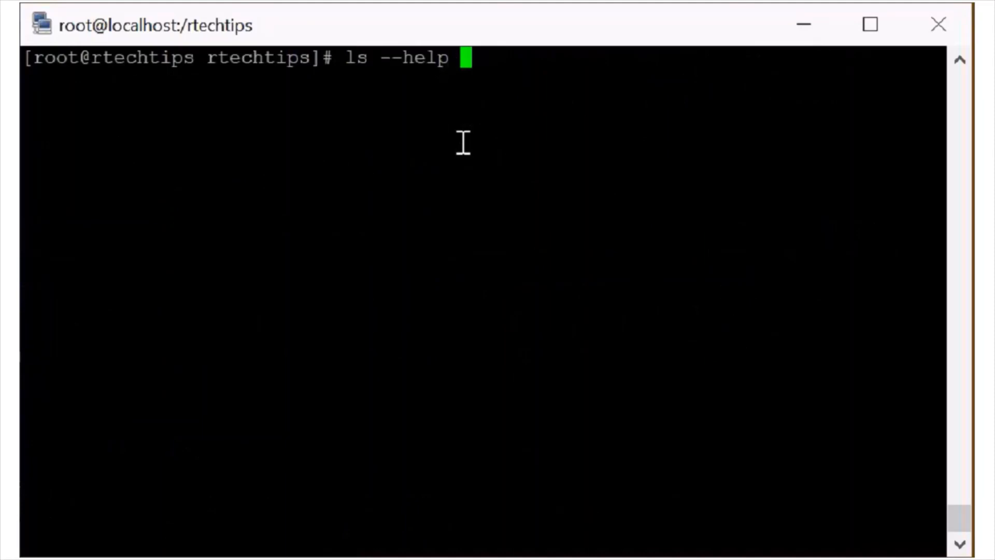
key("Return")
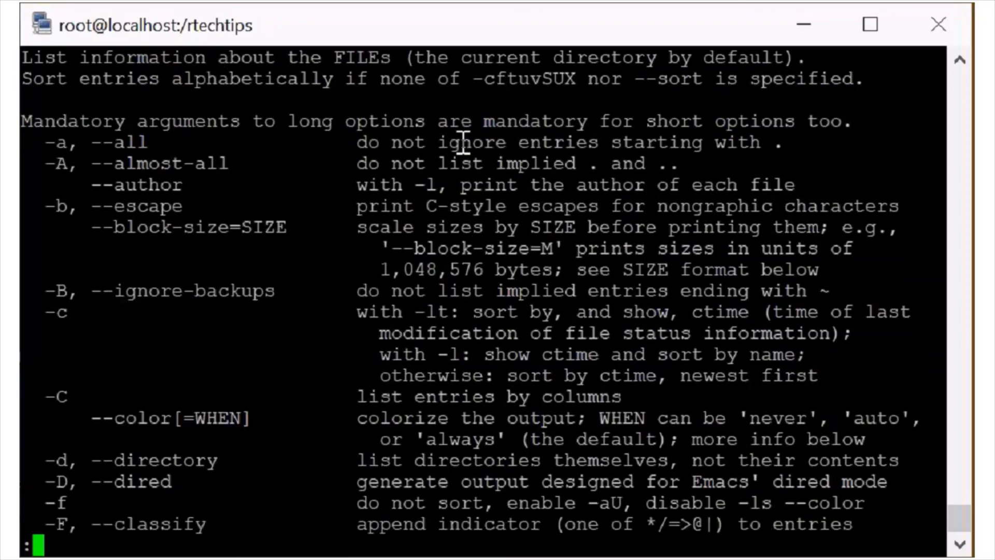
Scroll to the end of the help text and quit less
scroll("down", 3)
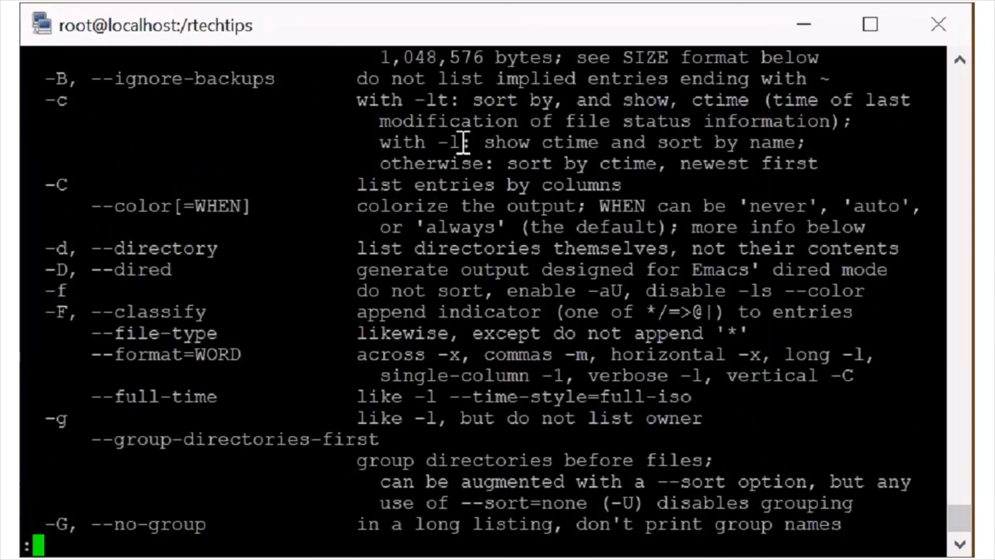
scroll("down", 3)
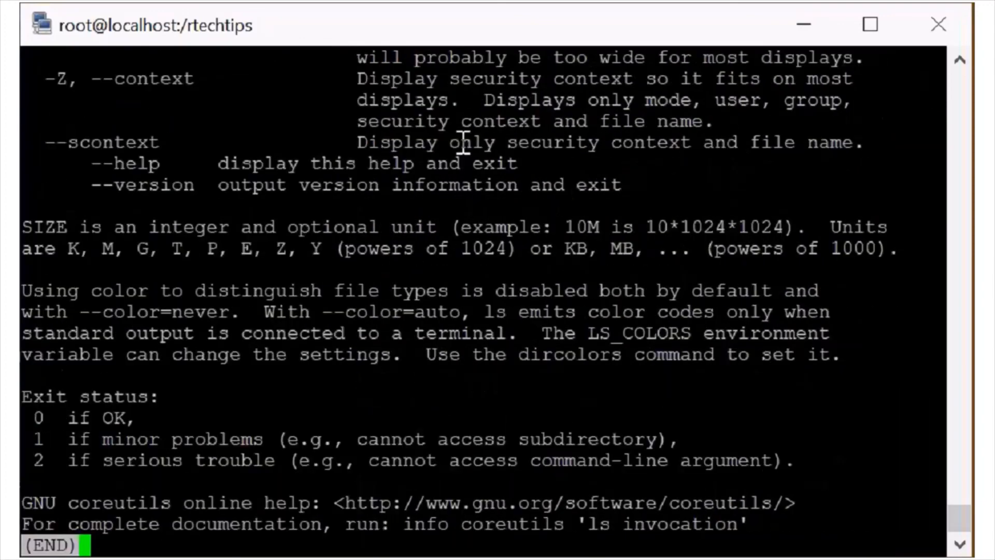
key("q")
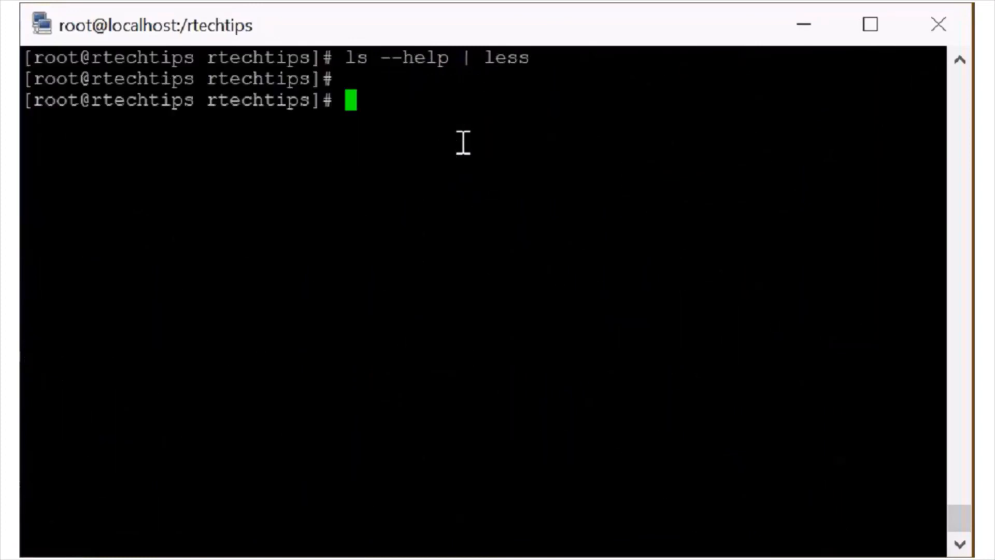